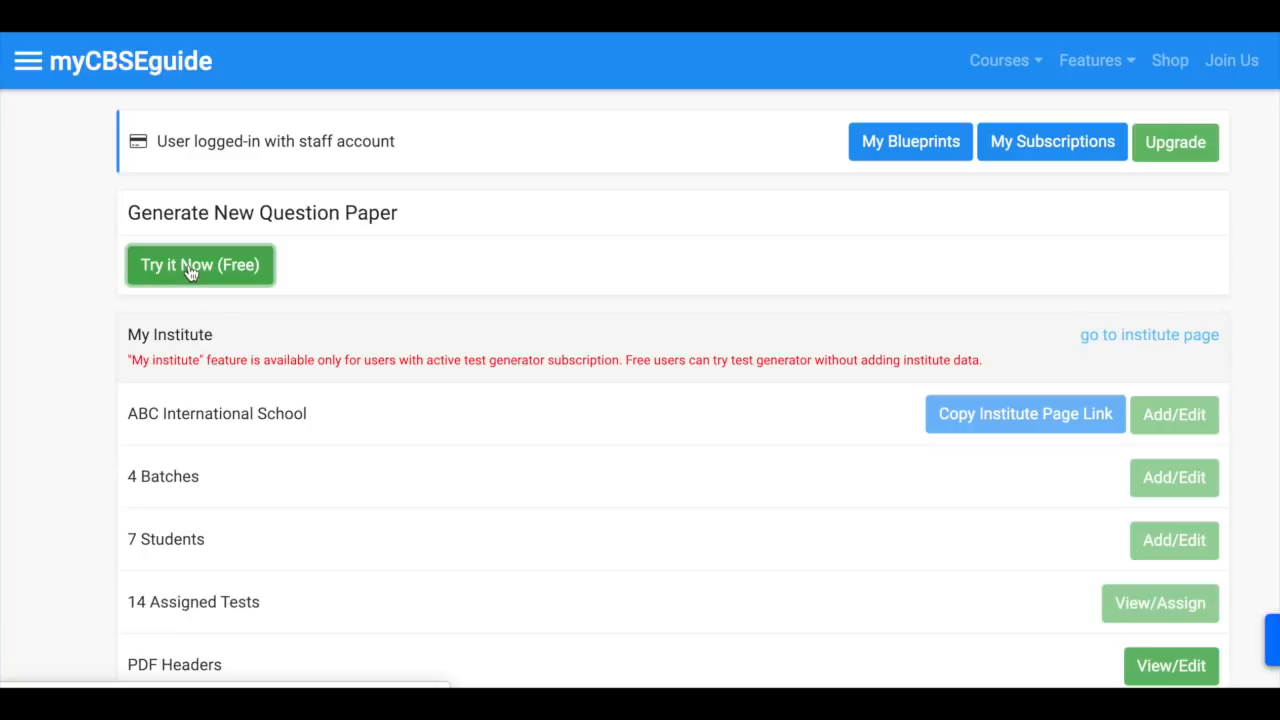
- Start a new test paper and choose Online (Quiz) as the paper type
click(200, 264)
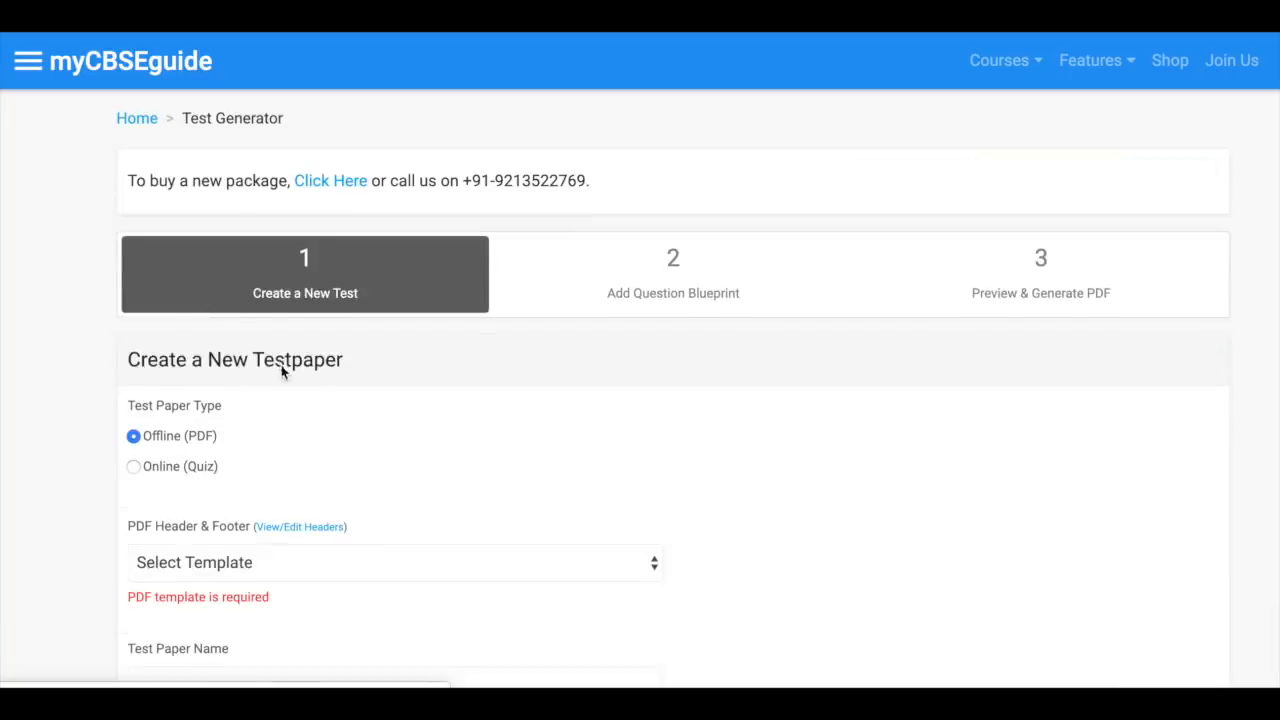
click(132, 466)
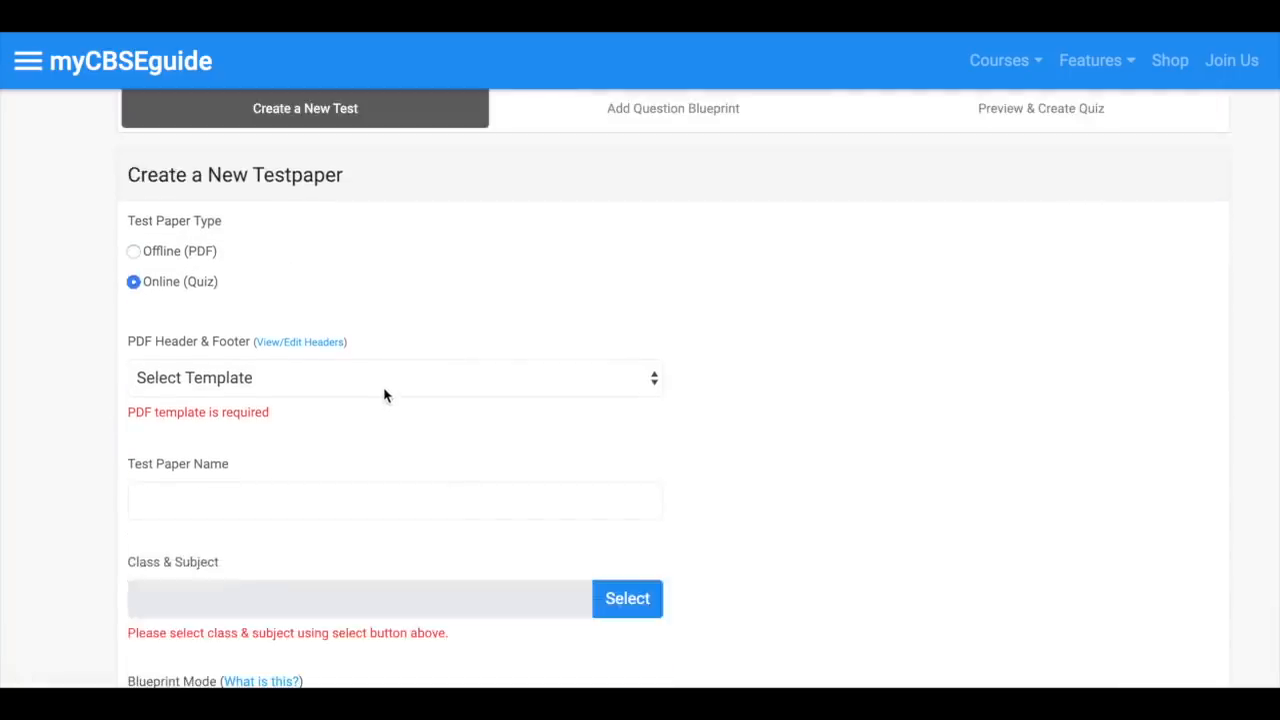
click(394, 376)
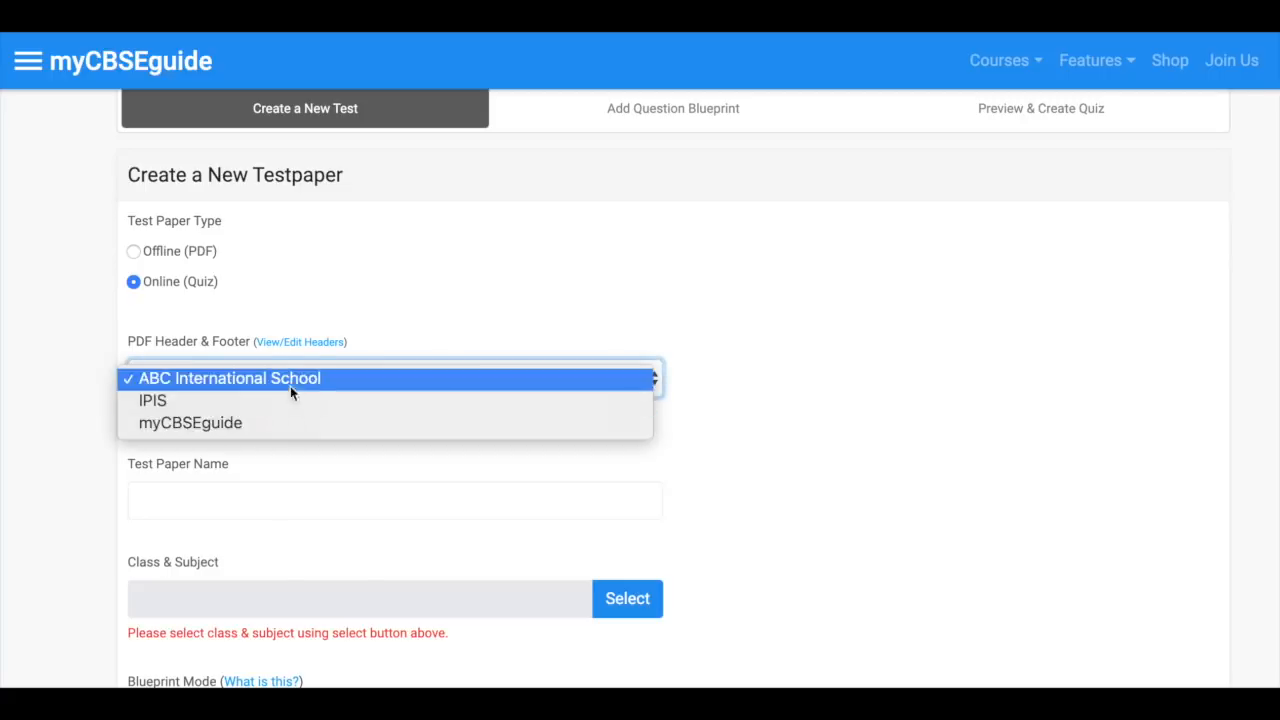
- Use the ABC International School header template and name the paper 'Annual Examination (Retest)'
click(228, 378)
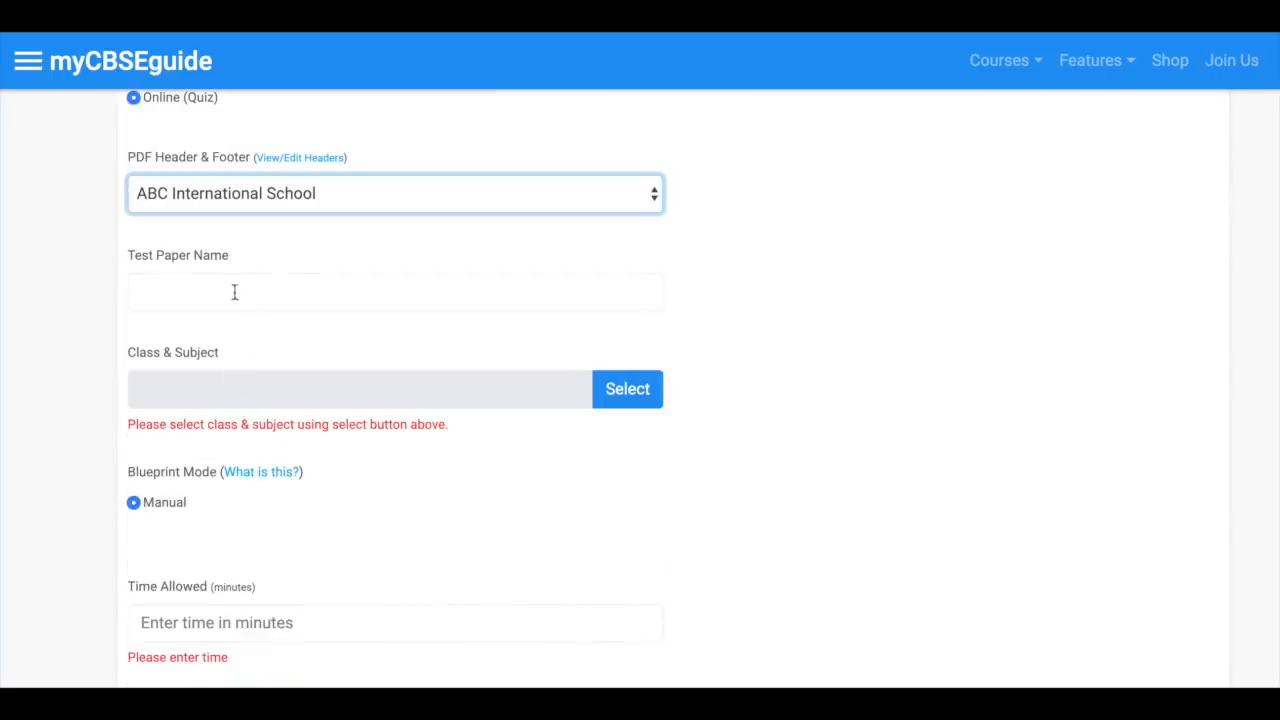
text(Annual)
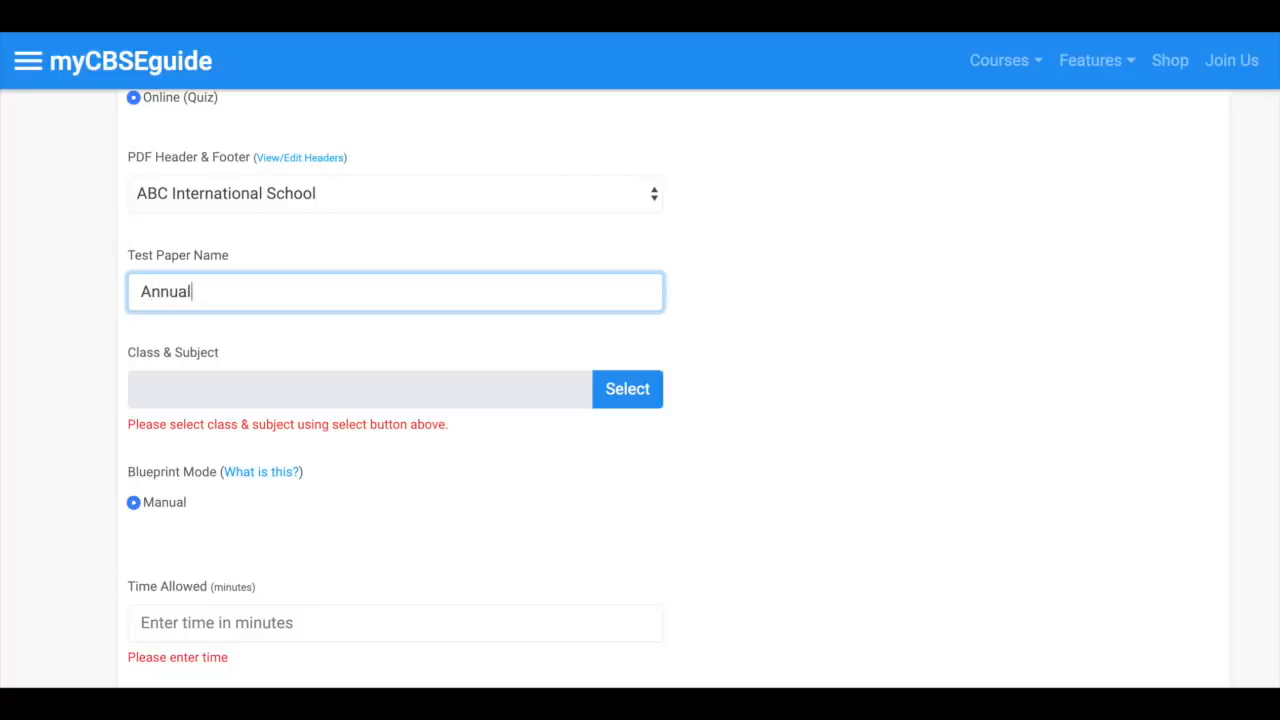
text(Examina)
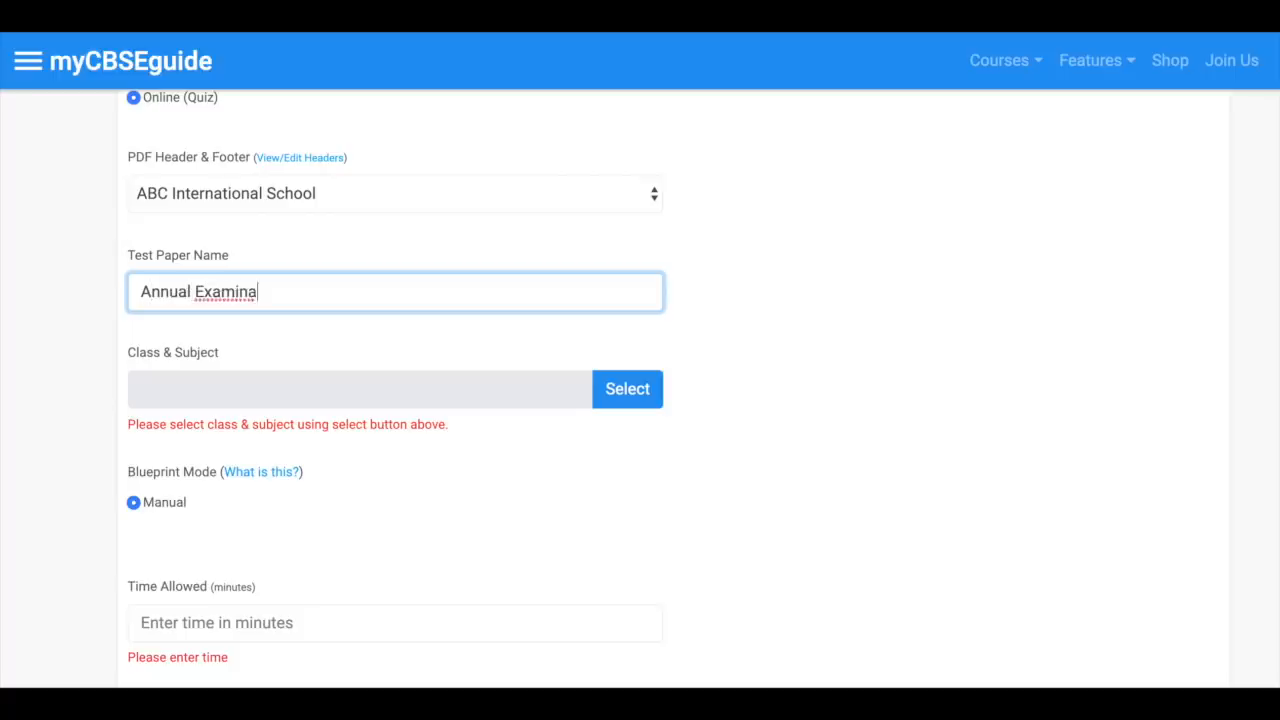
text(tion (R)
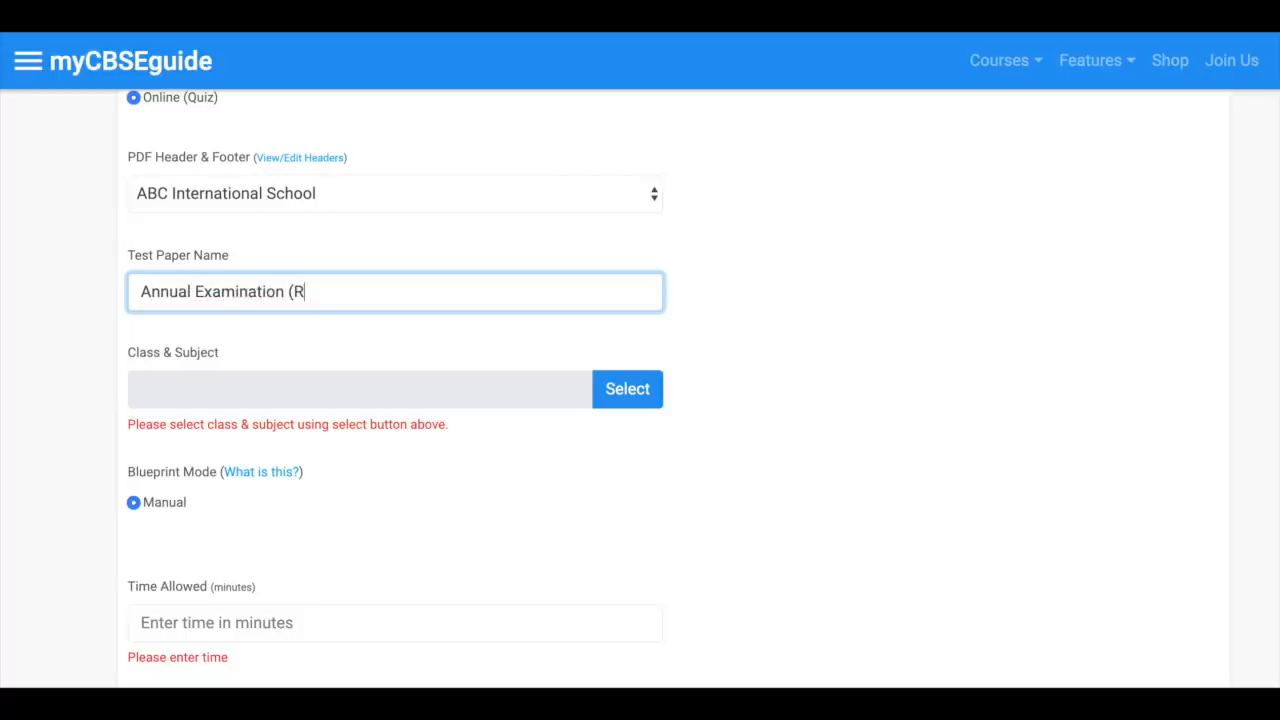
text(etest))
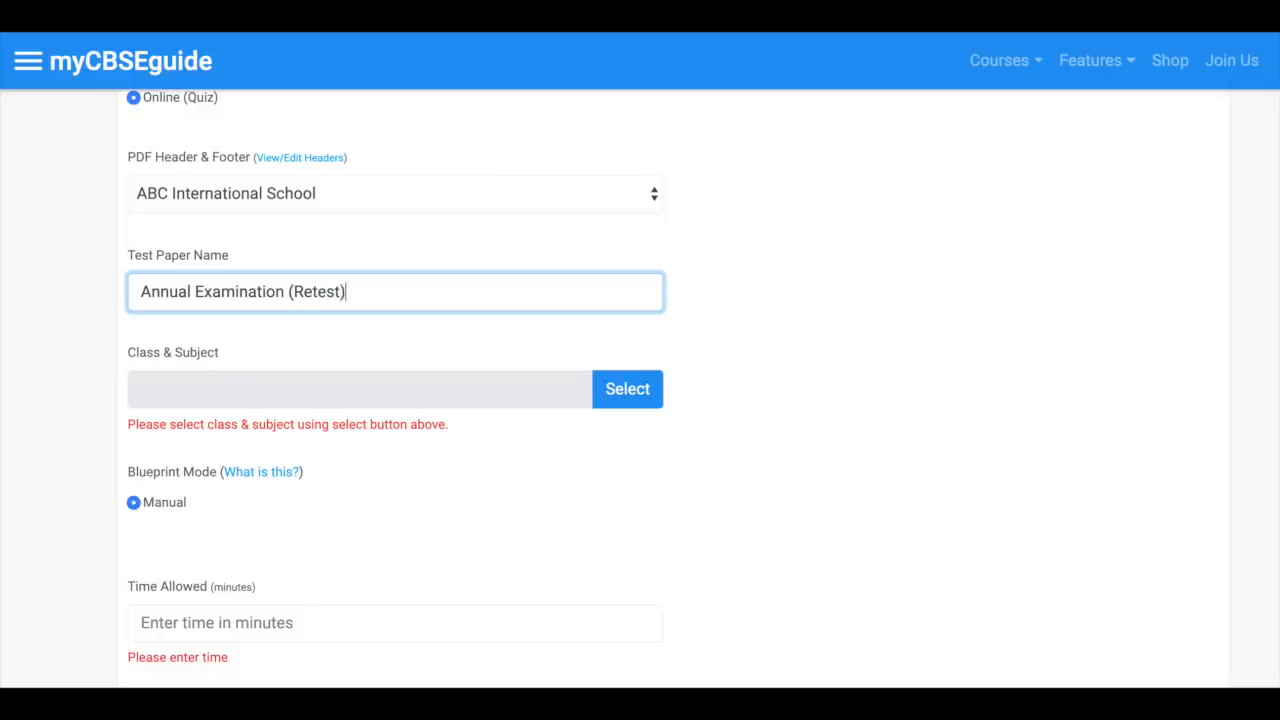
scroll(down, 3)
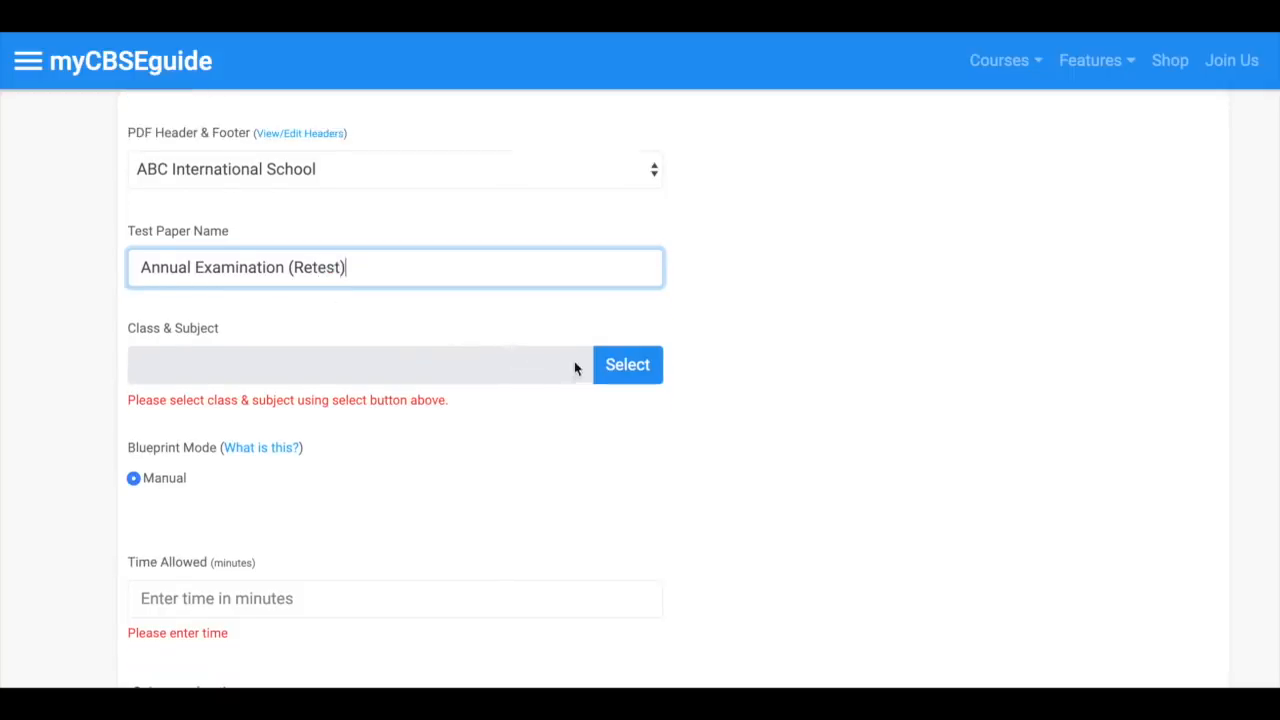
- Set the class and subject to CBSE > Class 10 > Mathematics
click(628, 364)
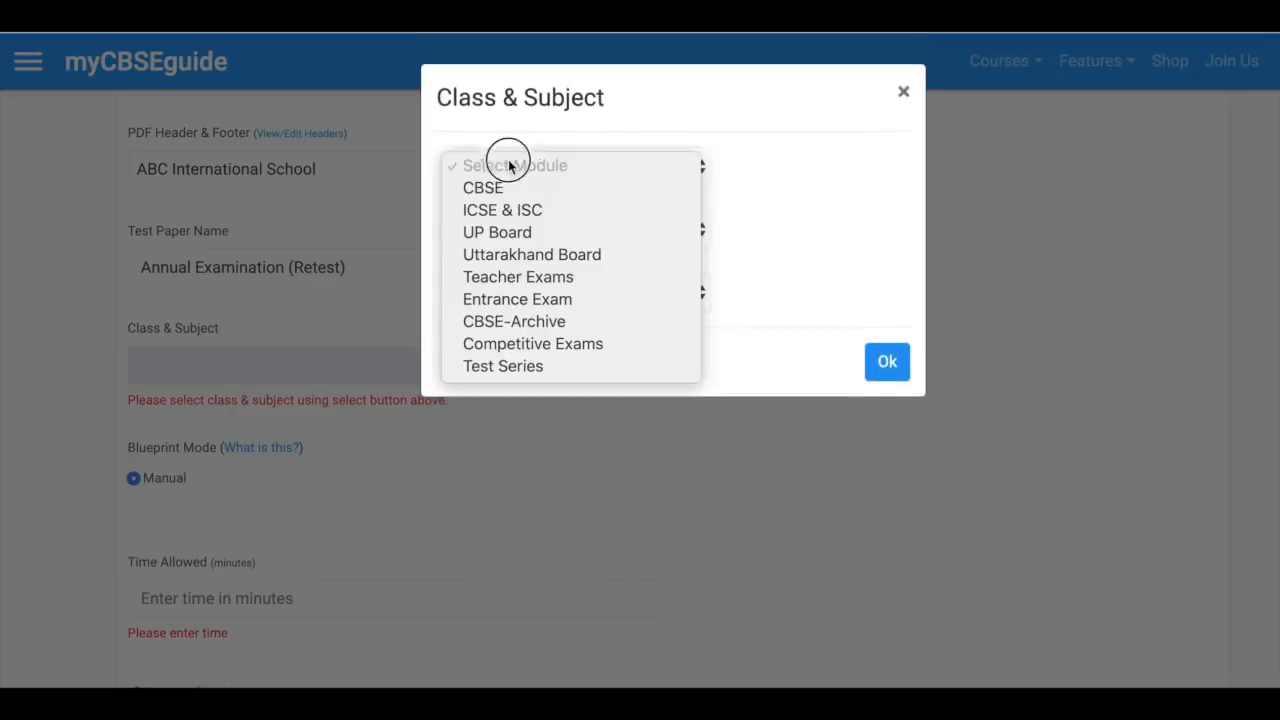
click(482, 188)
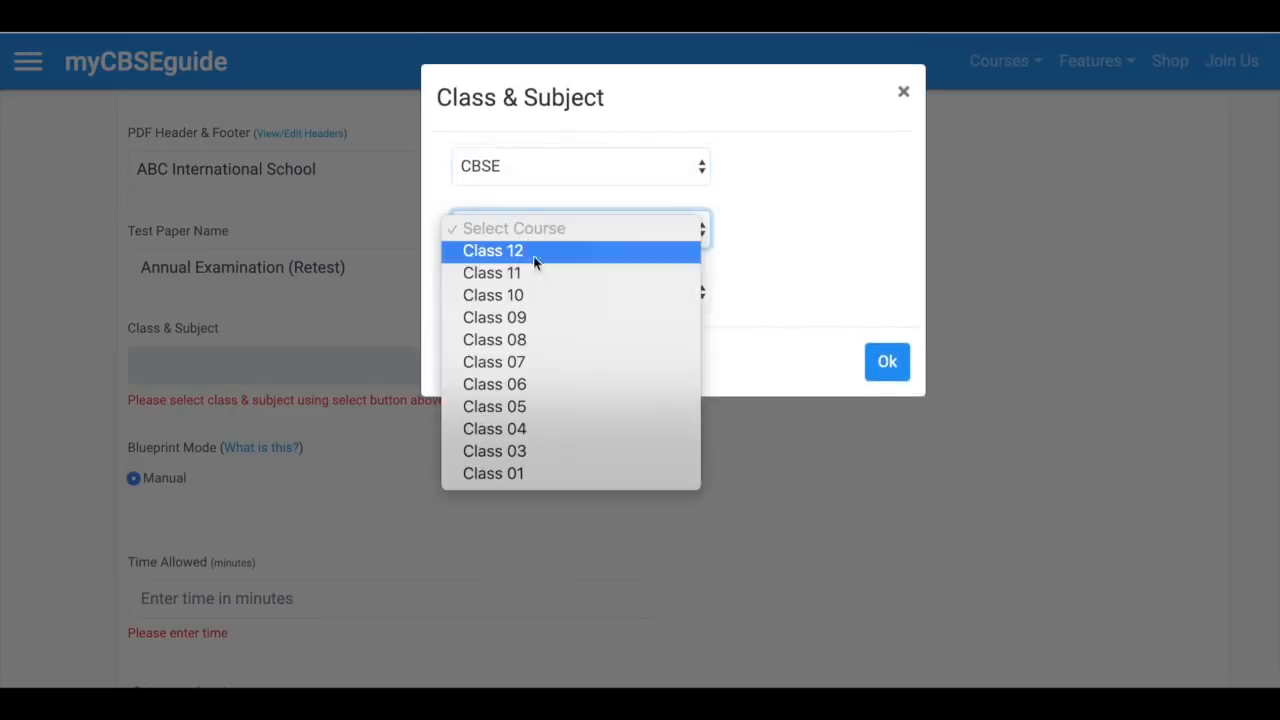
click(492, 294)
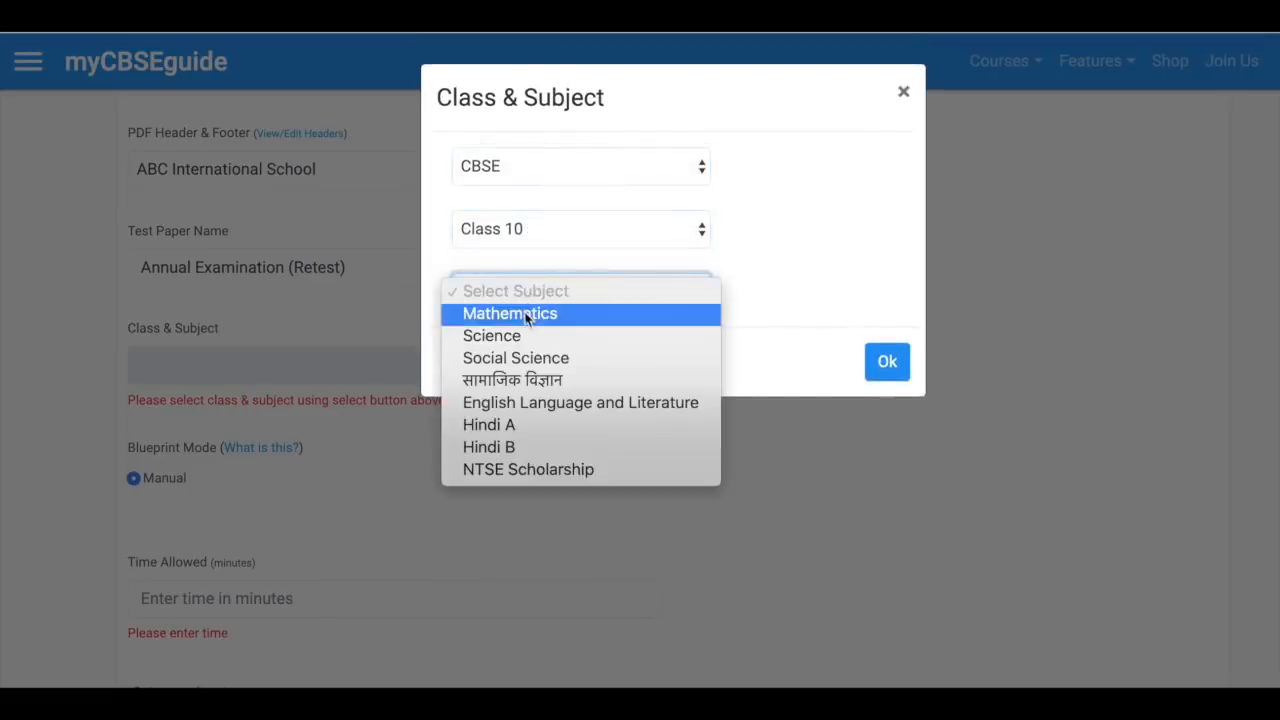
click(510, 312)
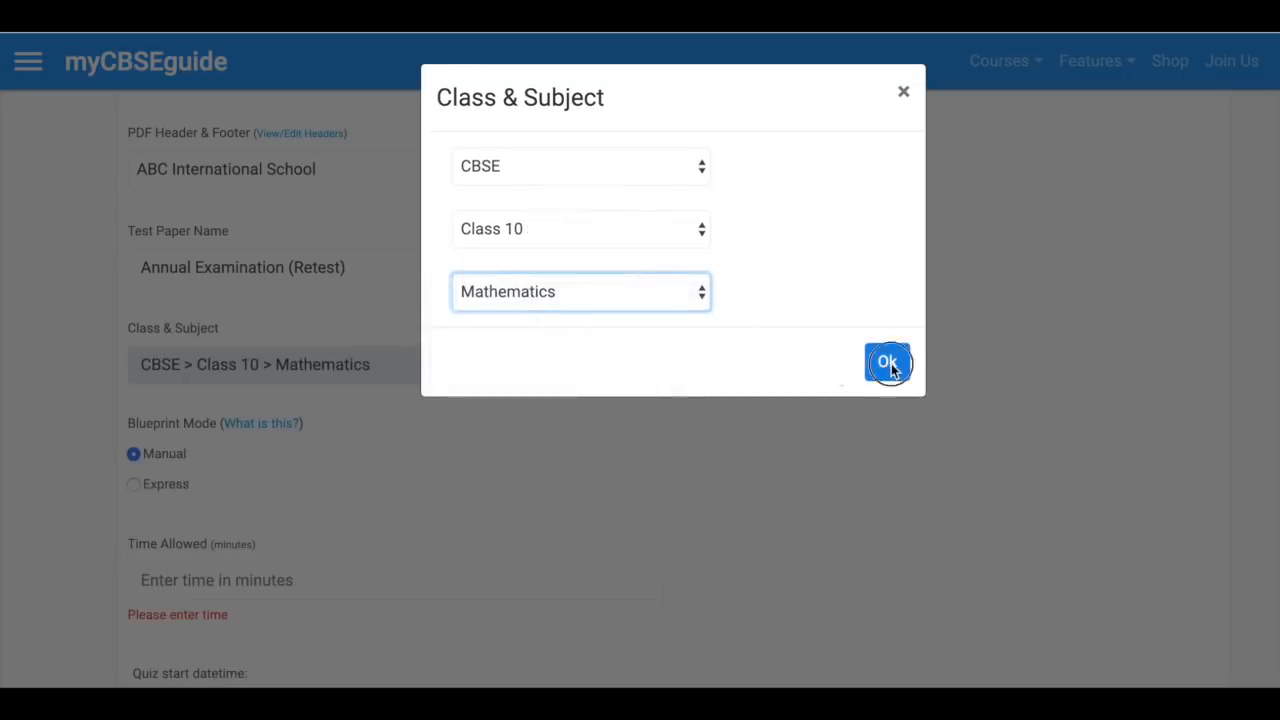
click(886, 362)
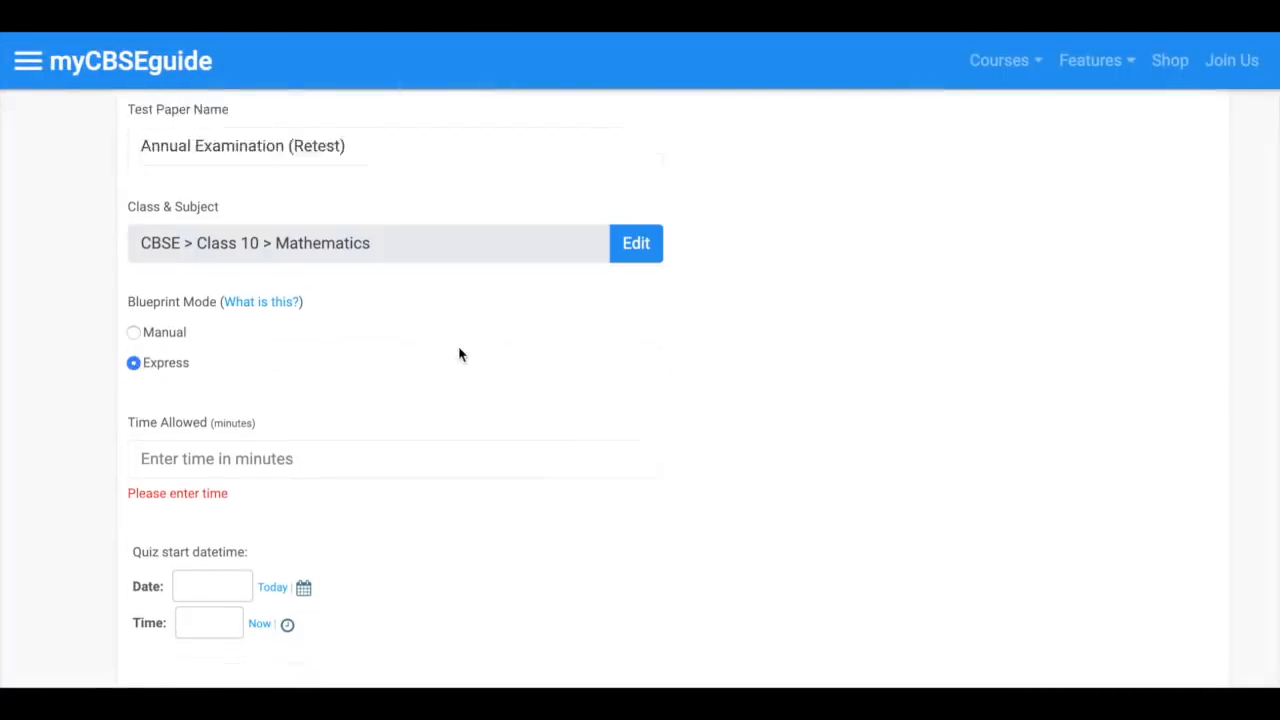
- Allow 60 minutes, starting on the 14th at the current time with a preset end time
text(60)
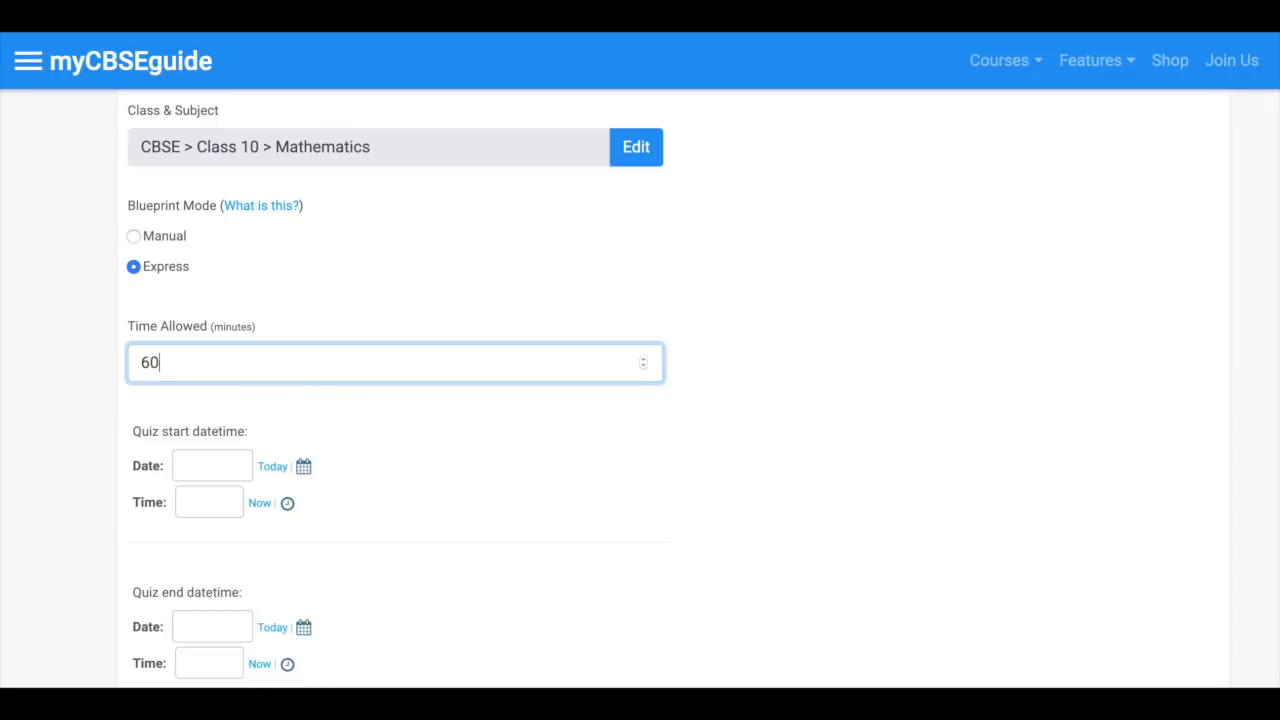
scroll(down, 3)
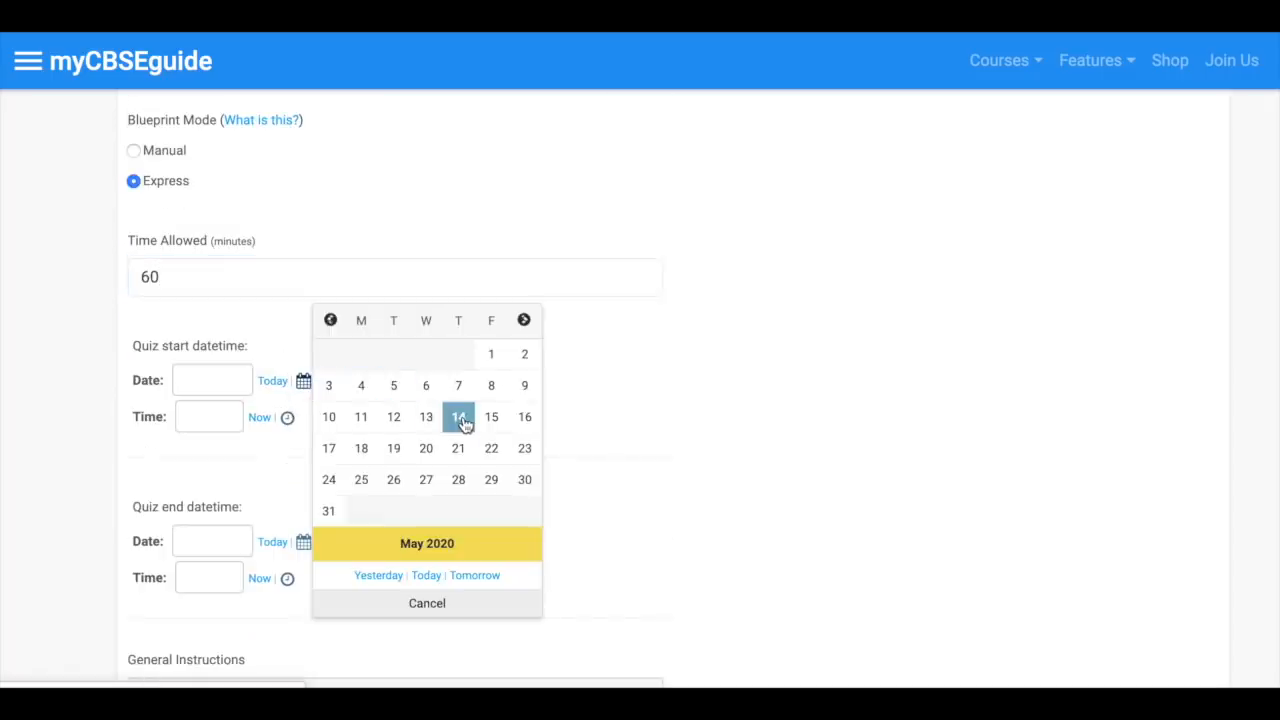
click(458, 418)
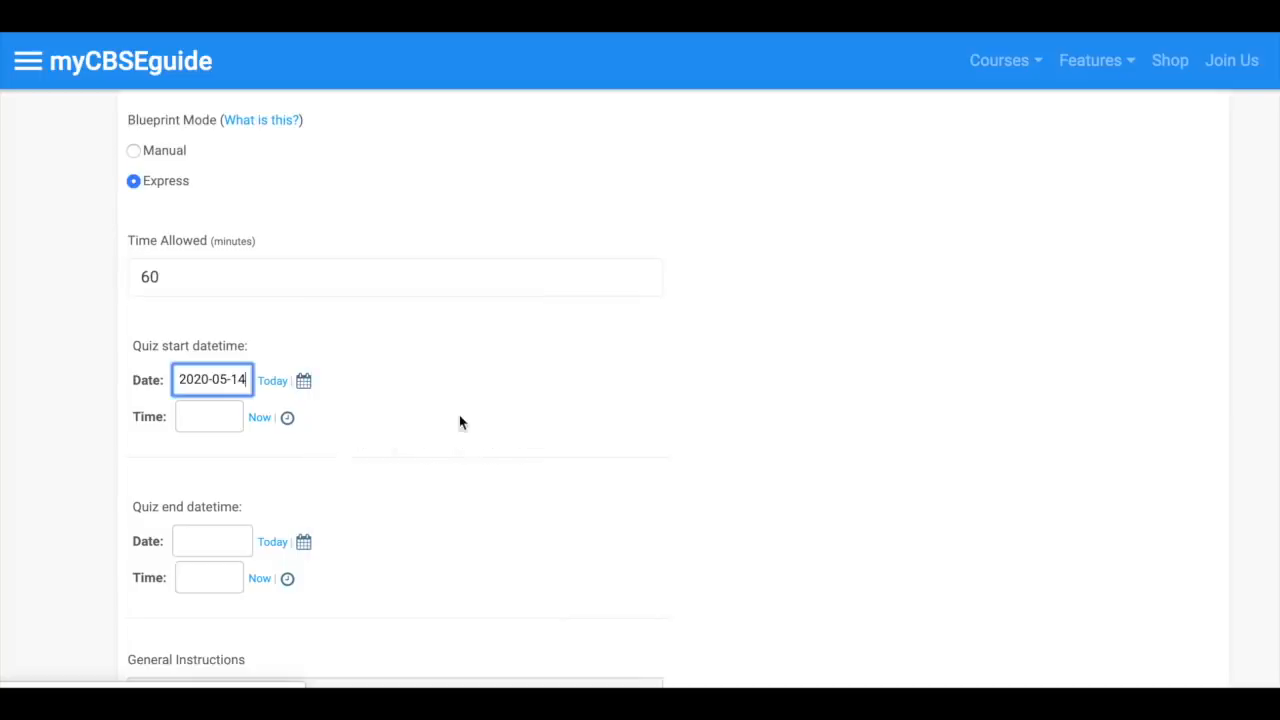
click(288, 418)
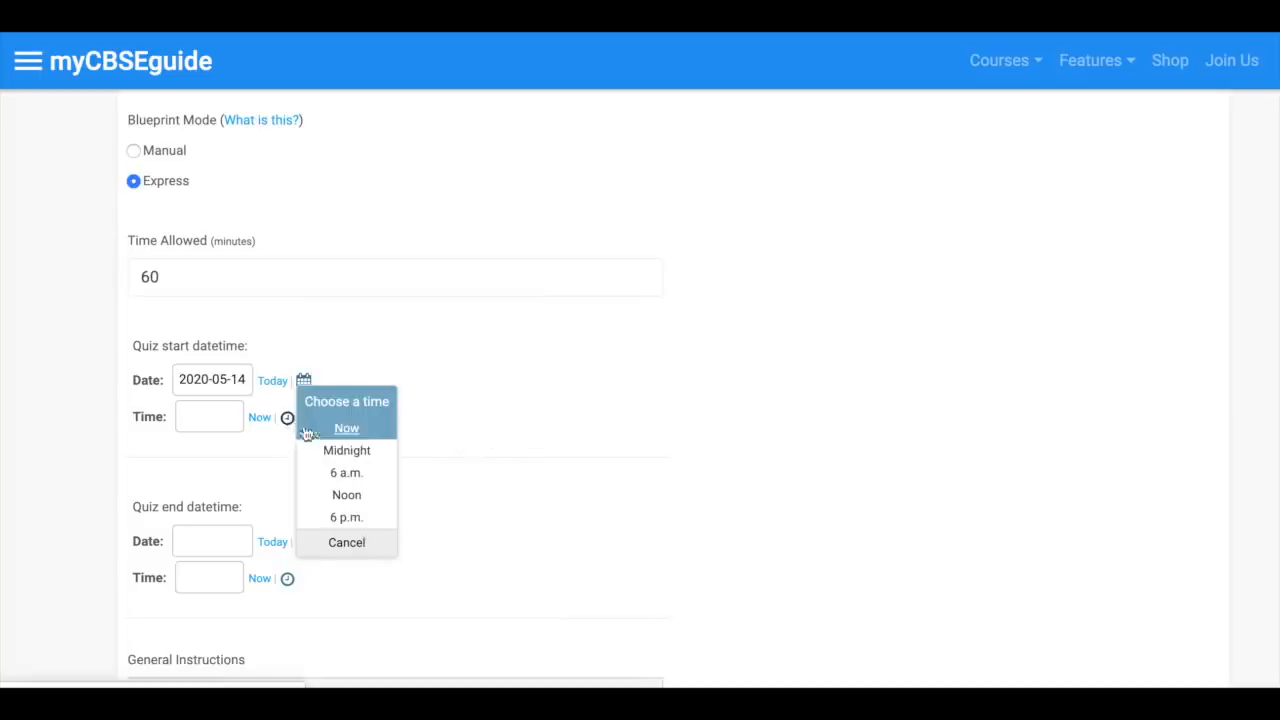
click(346, 428)
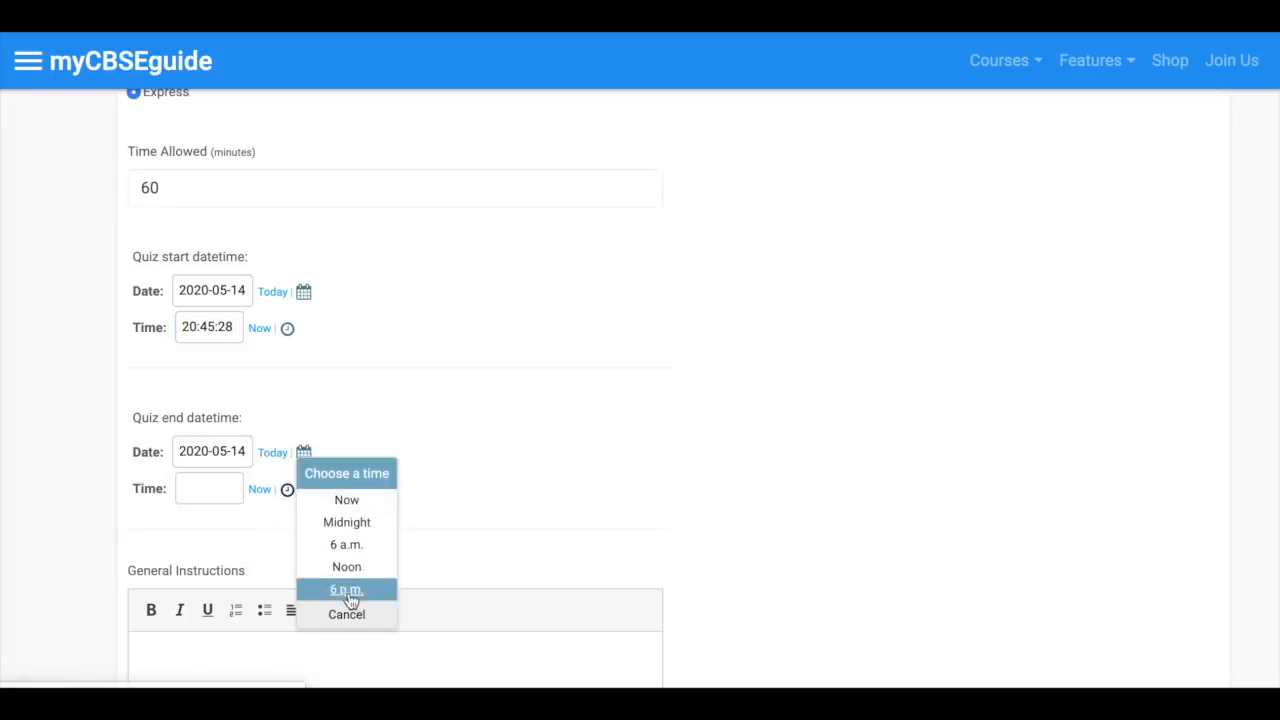
click(346, 588)
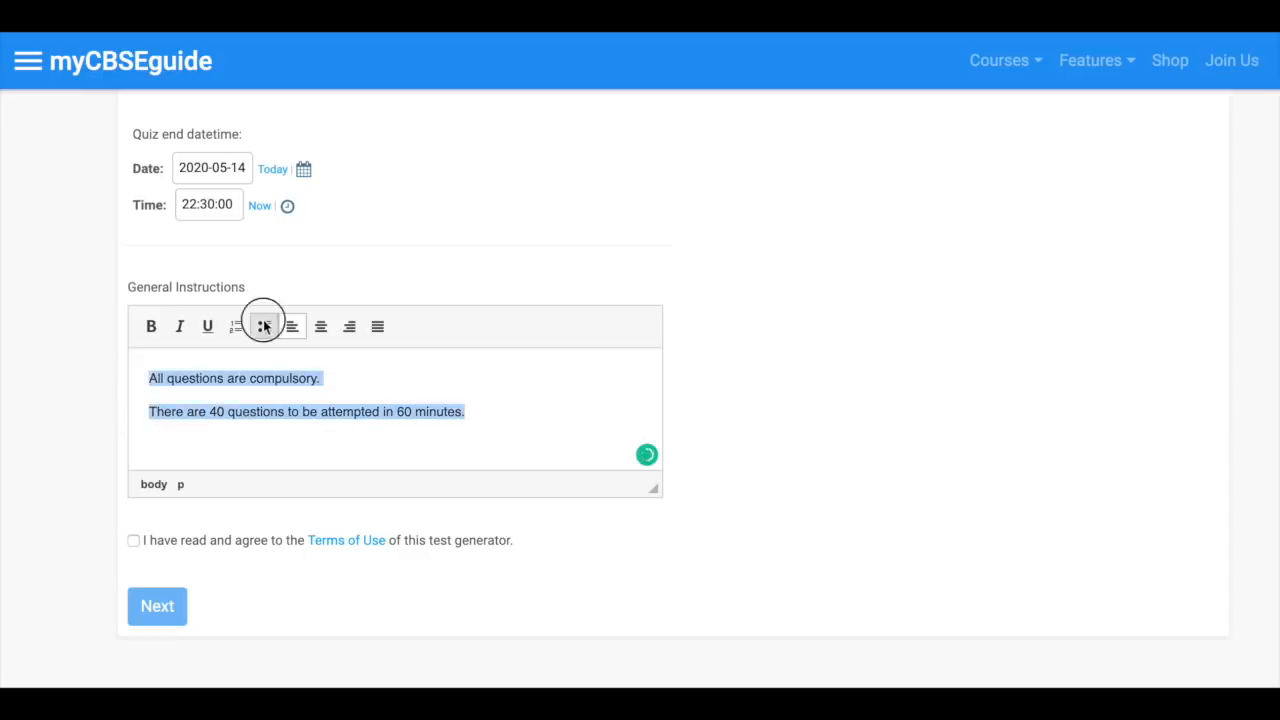
- Make the general instructions a bulleted list and accept the terms of use
click(264, 326)
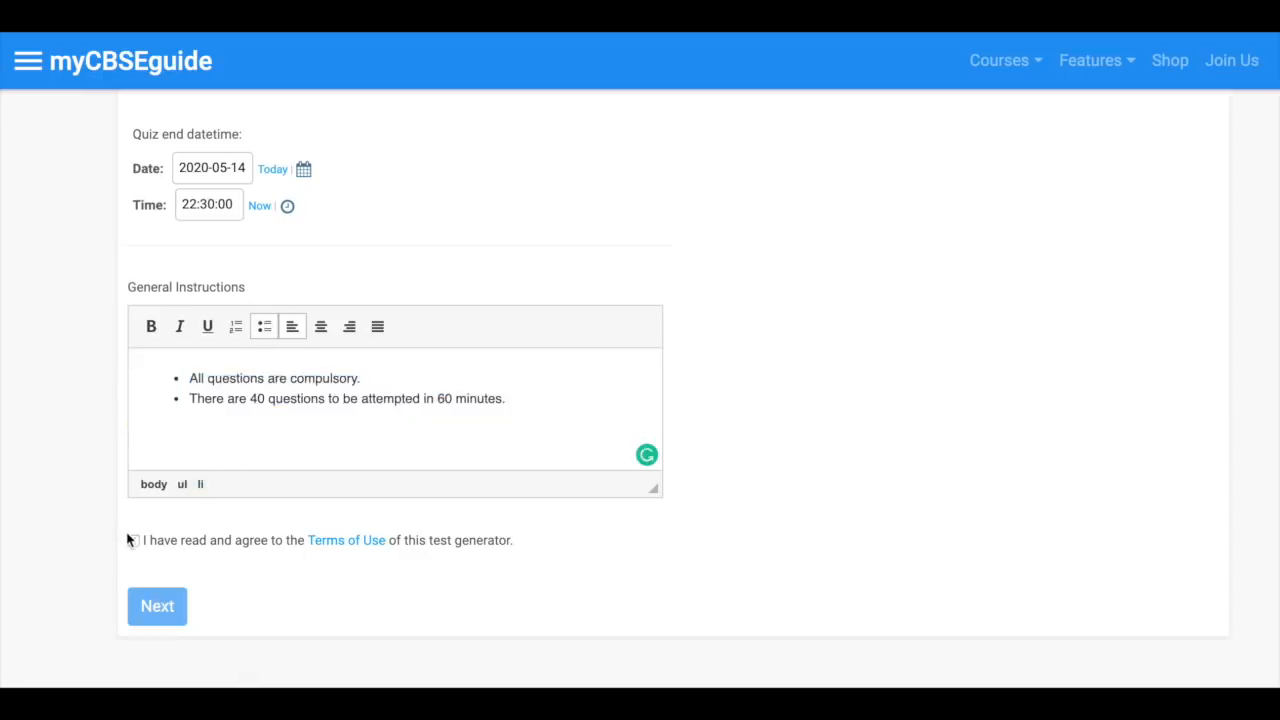
click(156, 606)
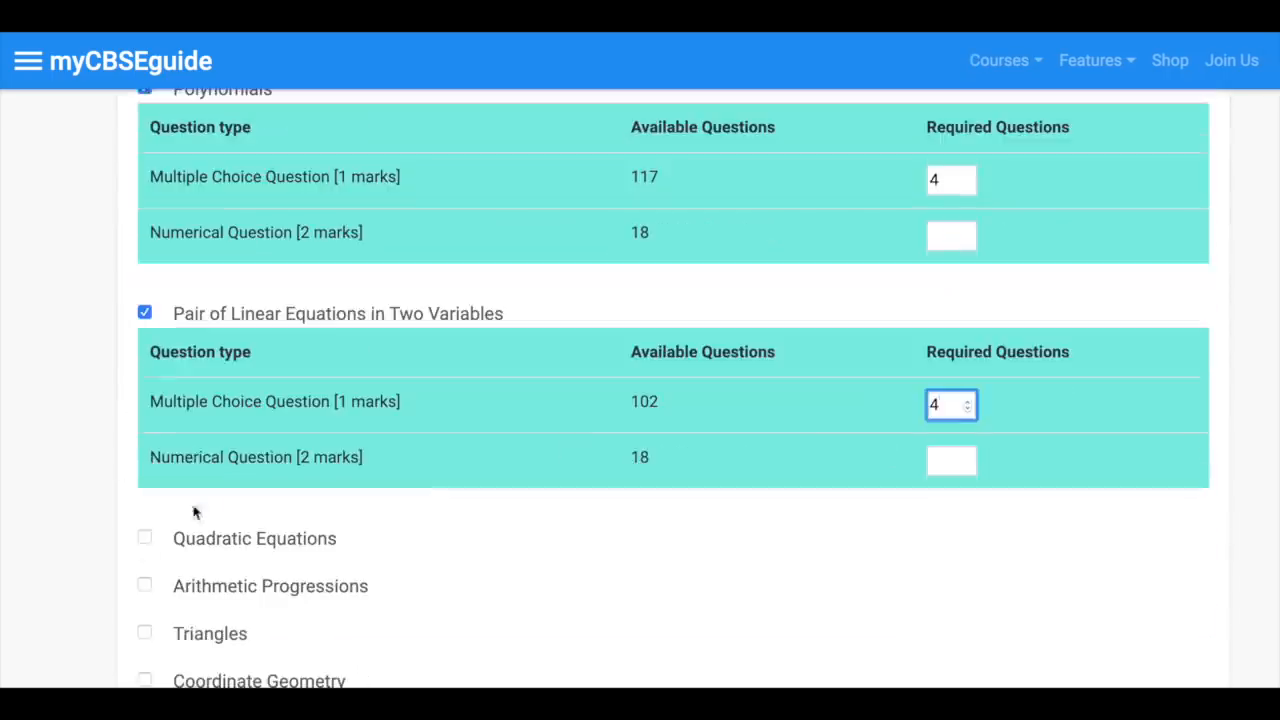
- Include the Some Applications of Trigonometry and Surface Areas and Volumes chapters in the blueprint
scroll(down, 3)
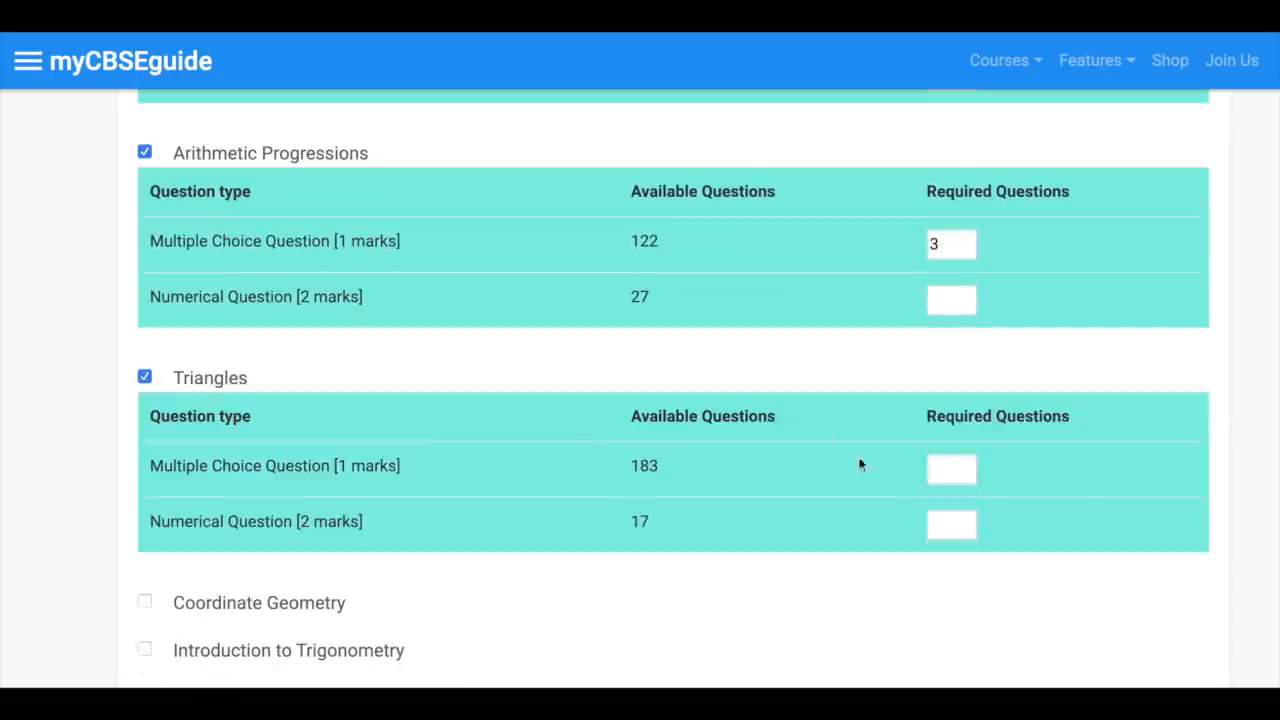
scroll(down, 3)
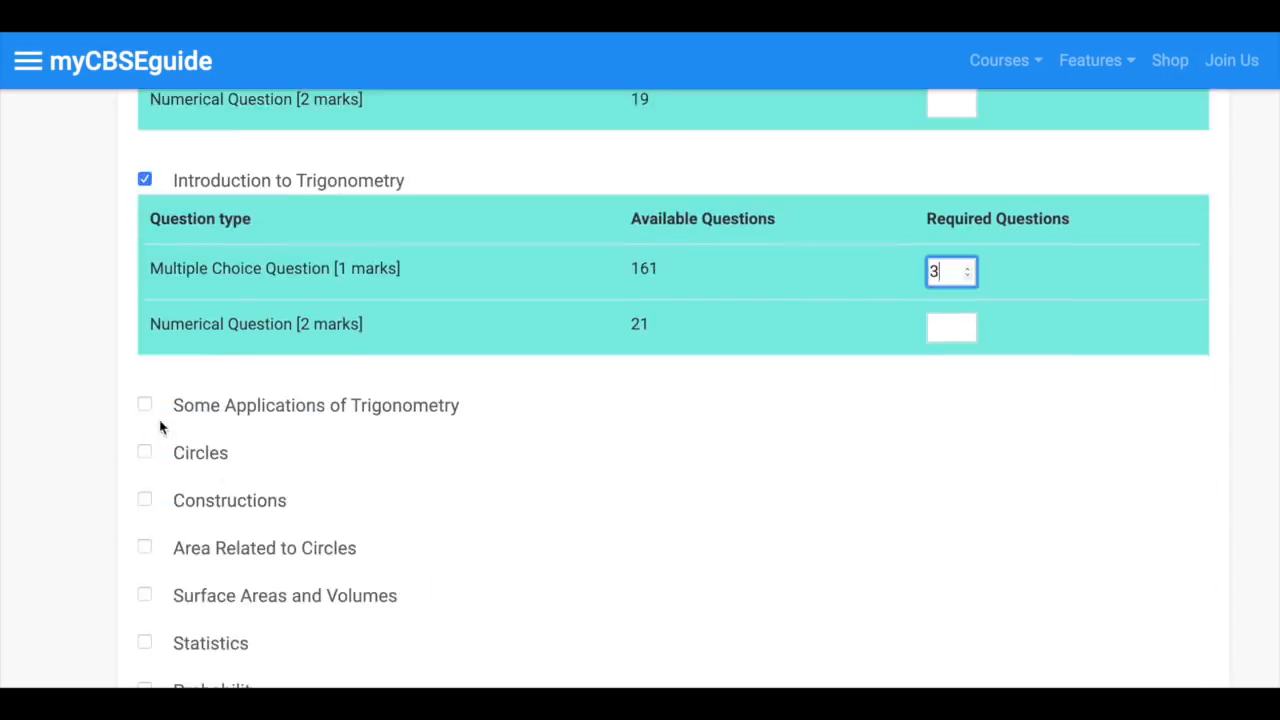
click(144, 452)
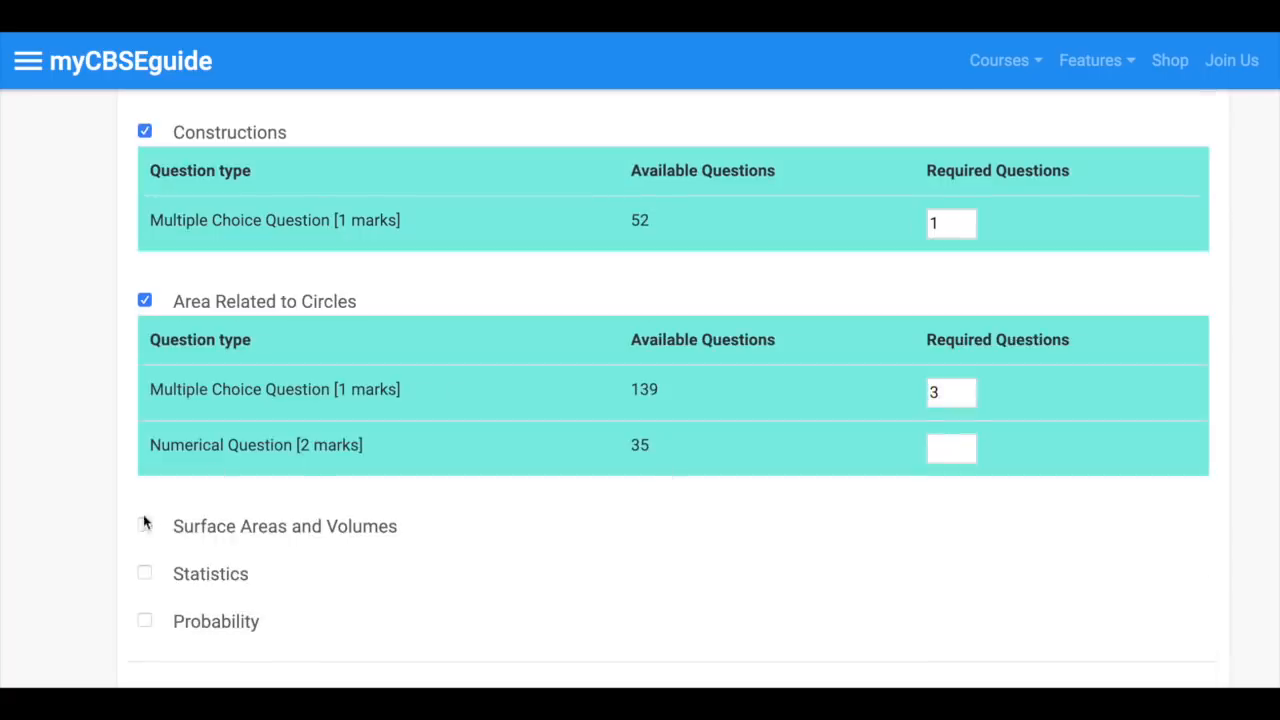
click(144, 526)
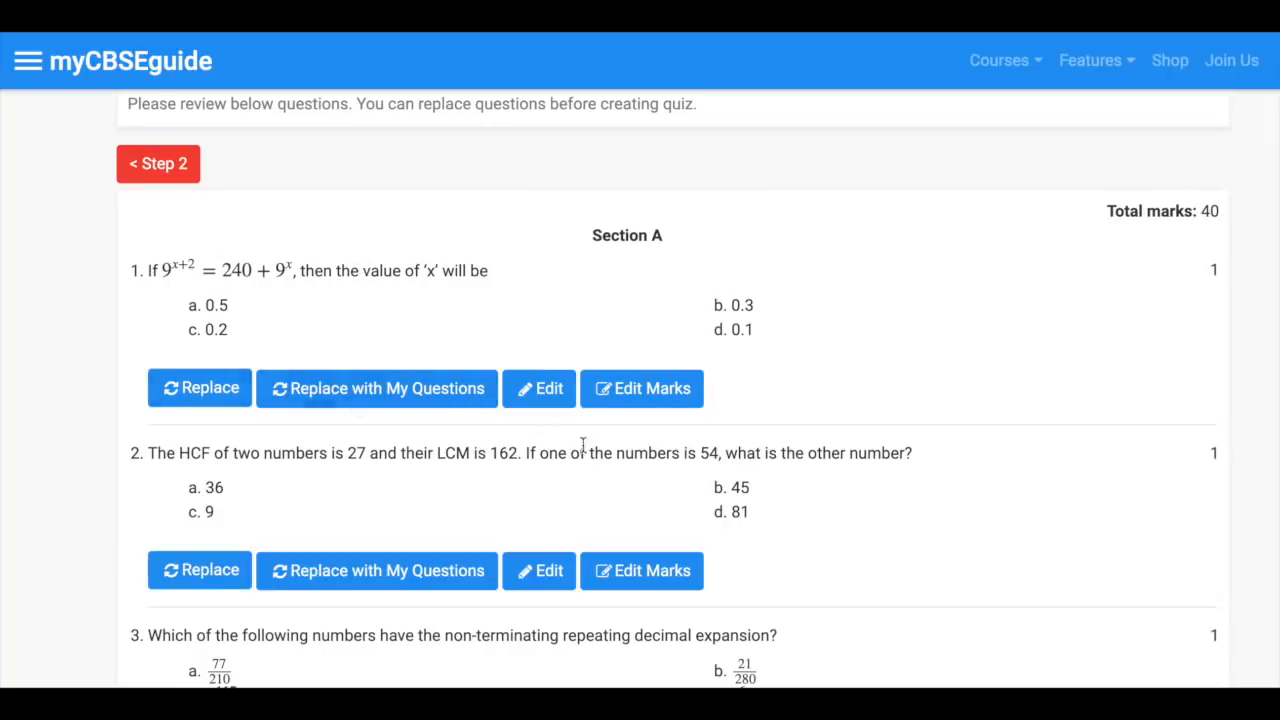
- Replace question 4 with a different polynomial question
scroll(down, 3)
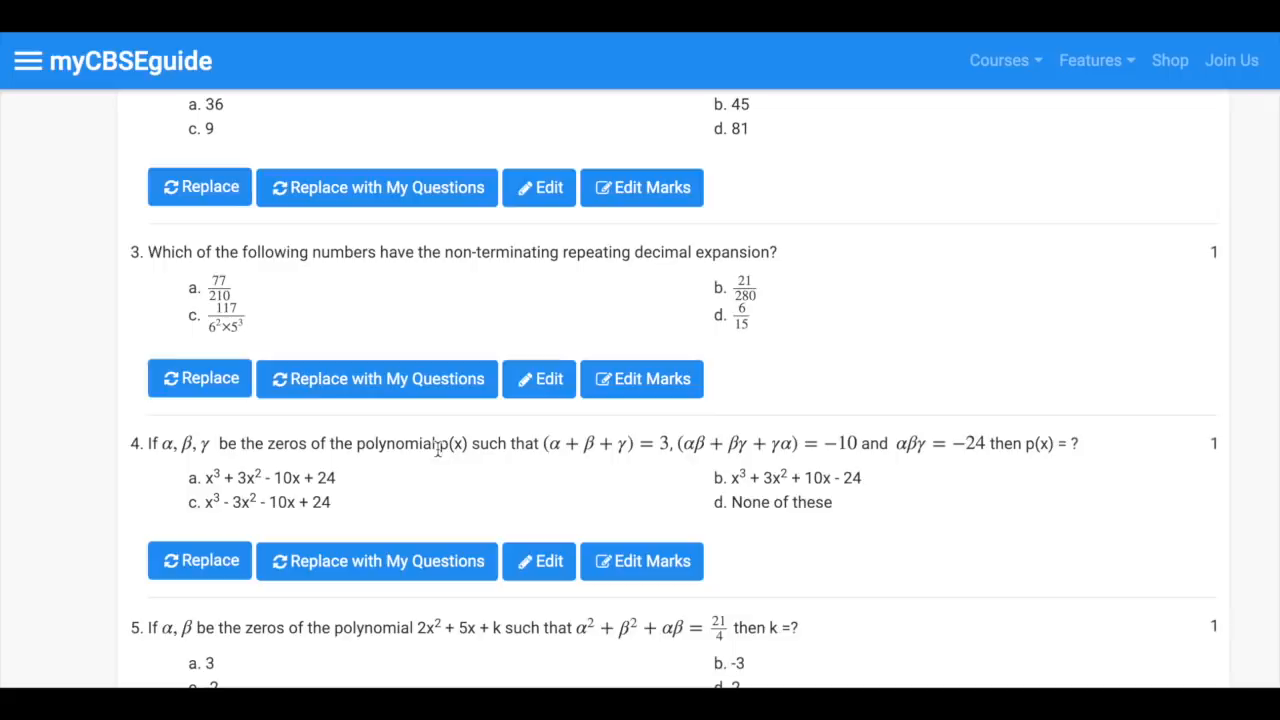
scroll(down, 3)
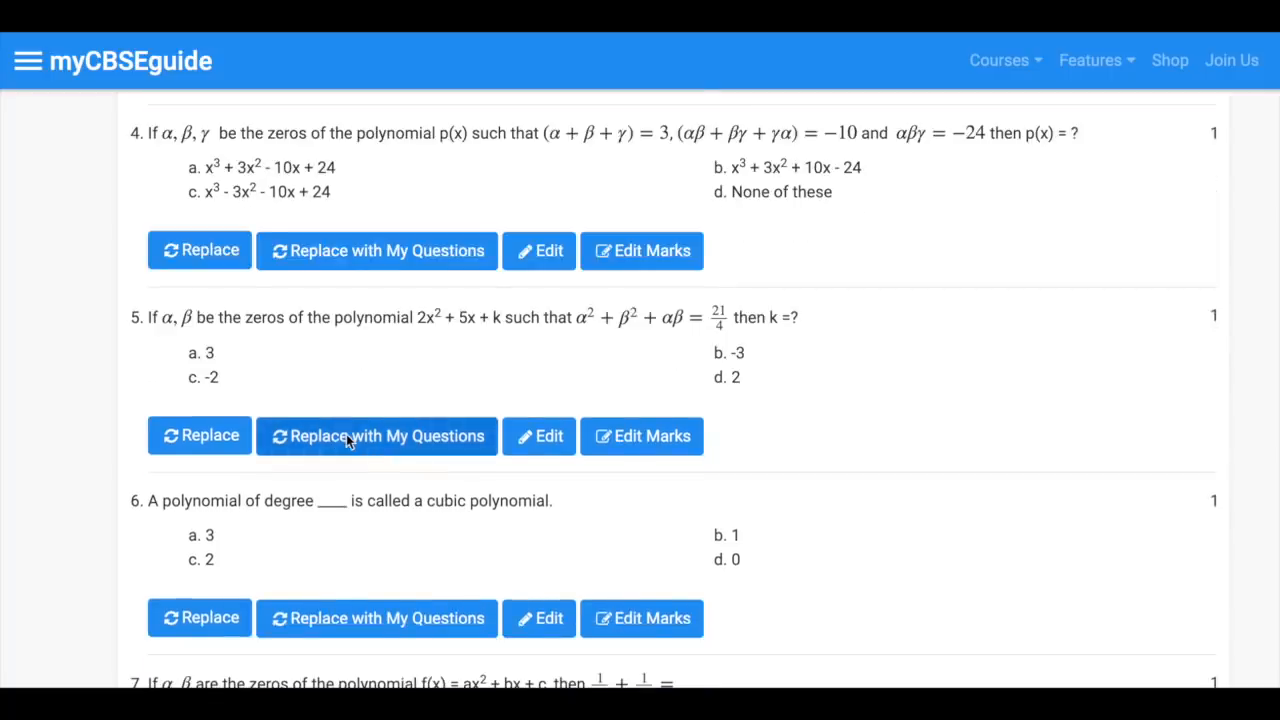
scroll(up, 3)
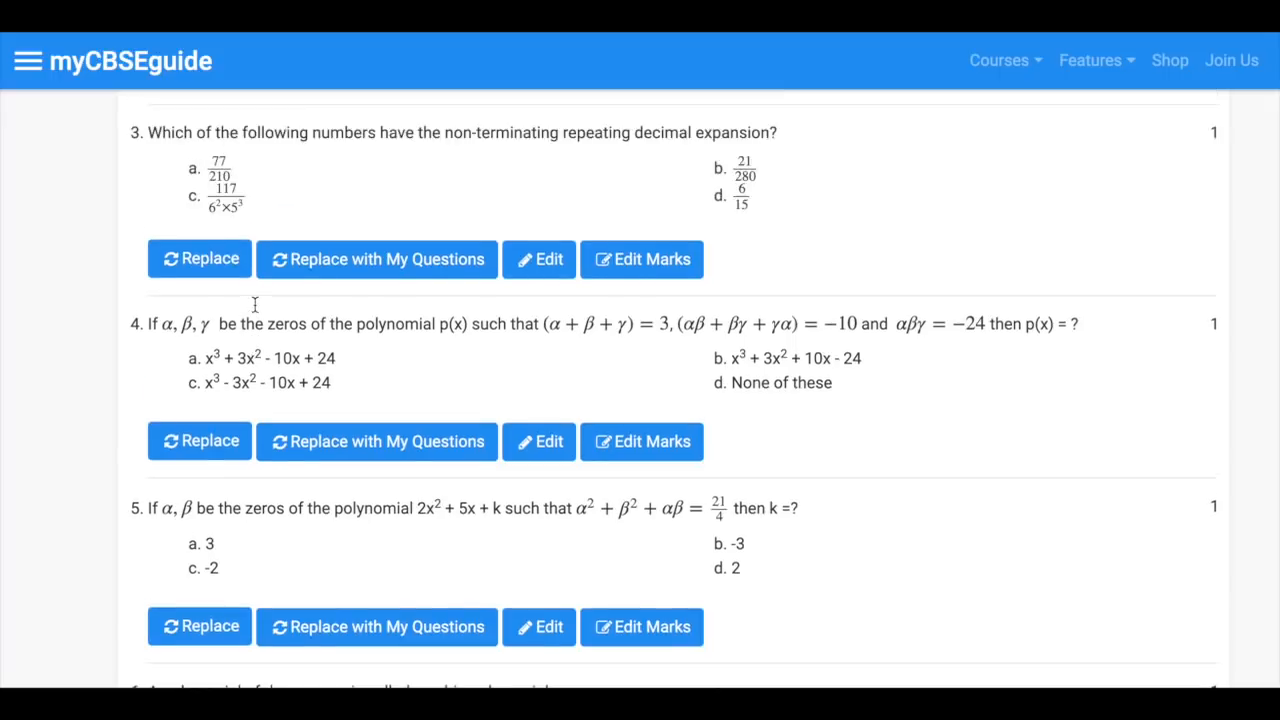
scroll(down, 3)
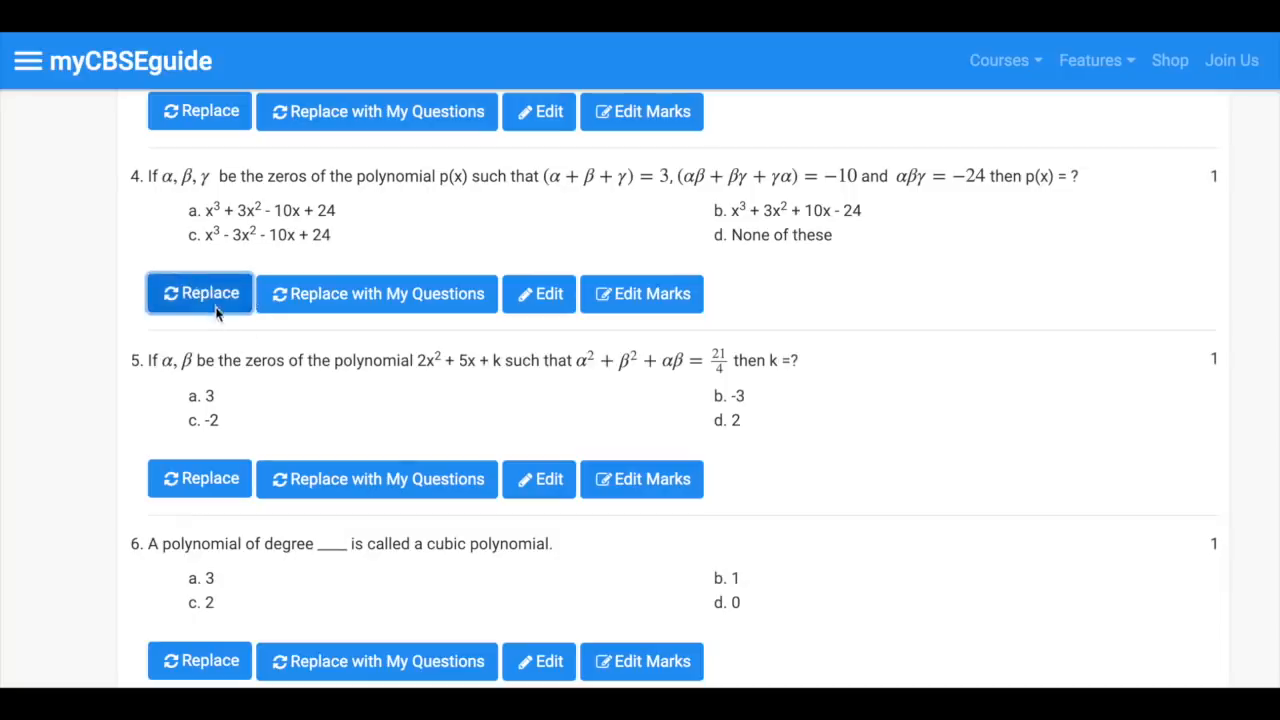
click(200, 292)
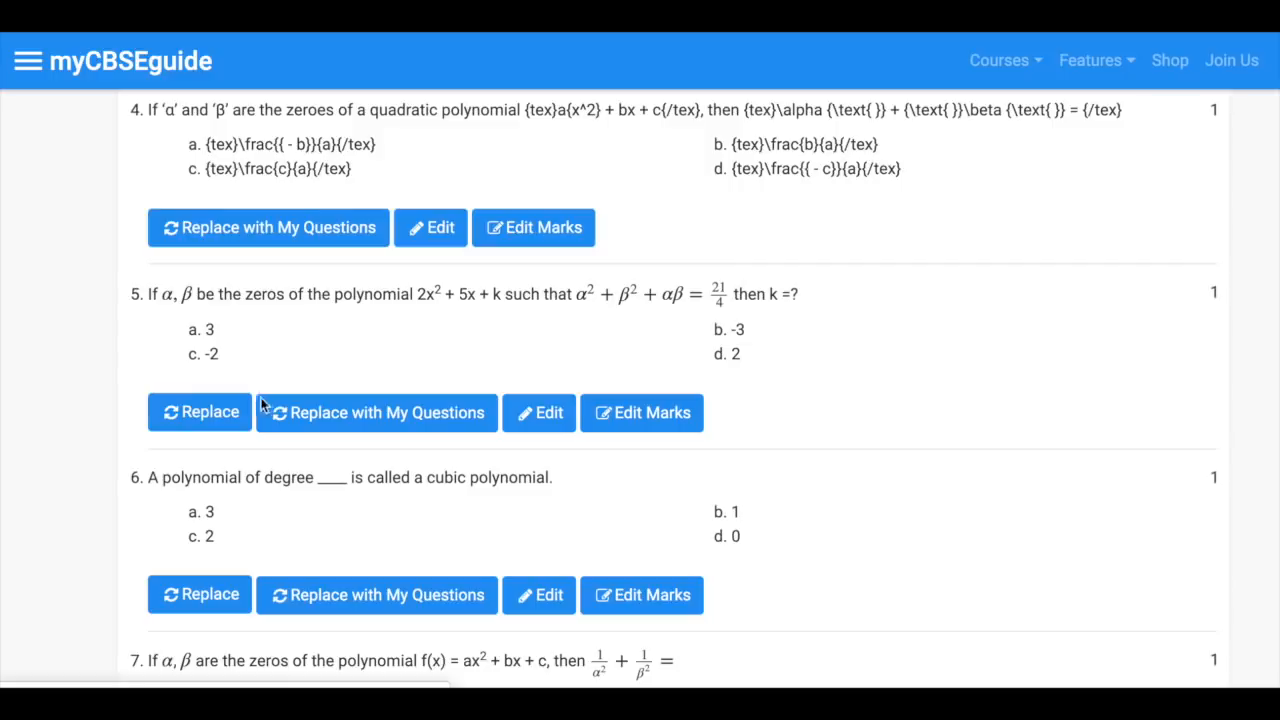
- Review the remaining questions to the end and create the quiz
scroll(down, 3)
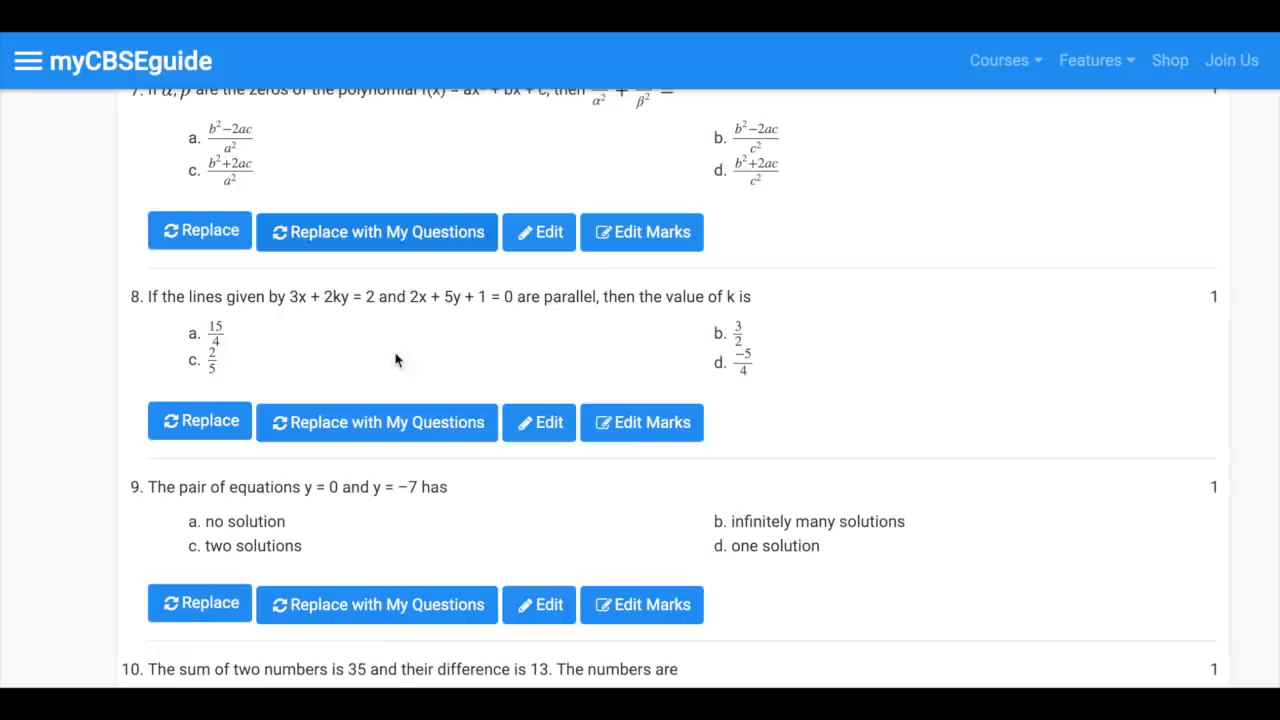
scroll(down, 3)
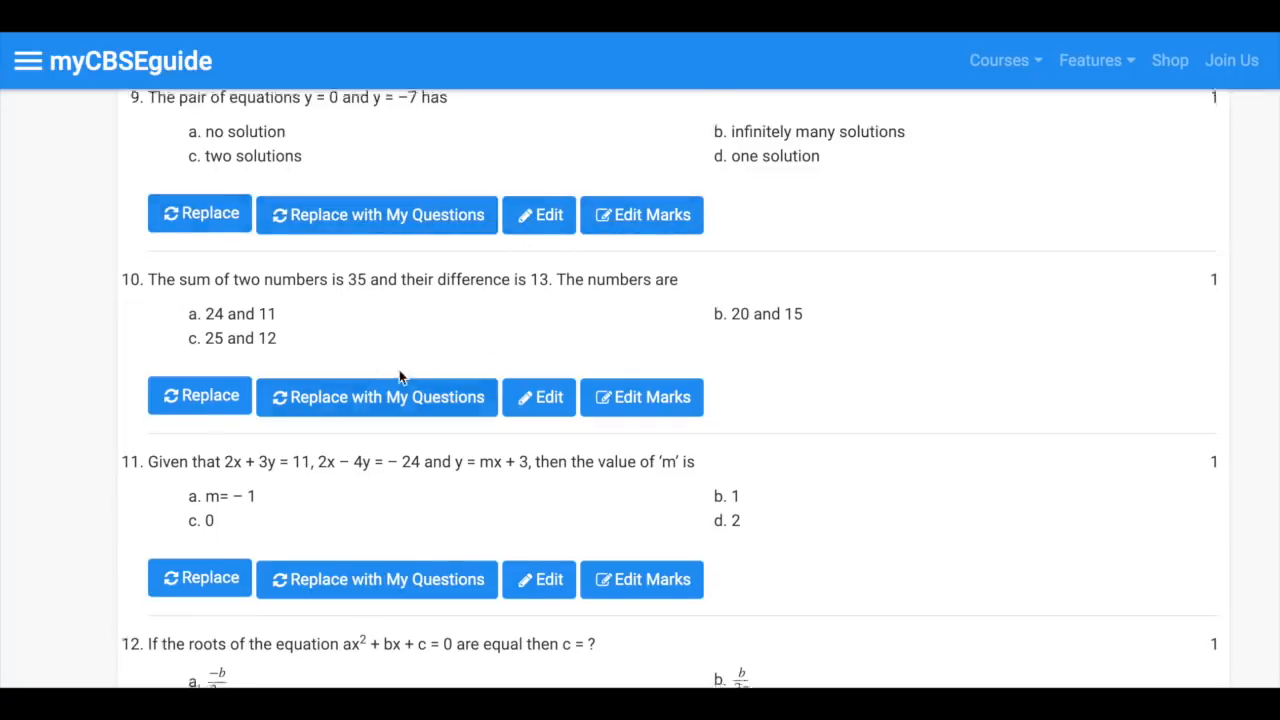
scroll(down, 3)
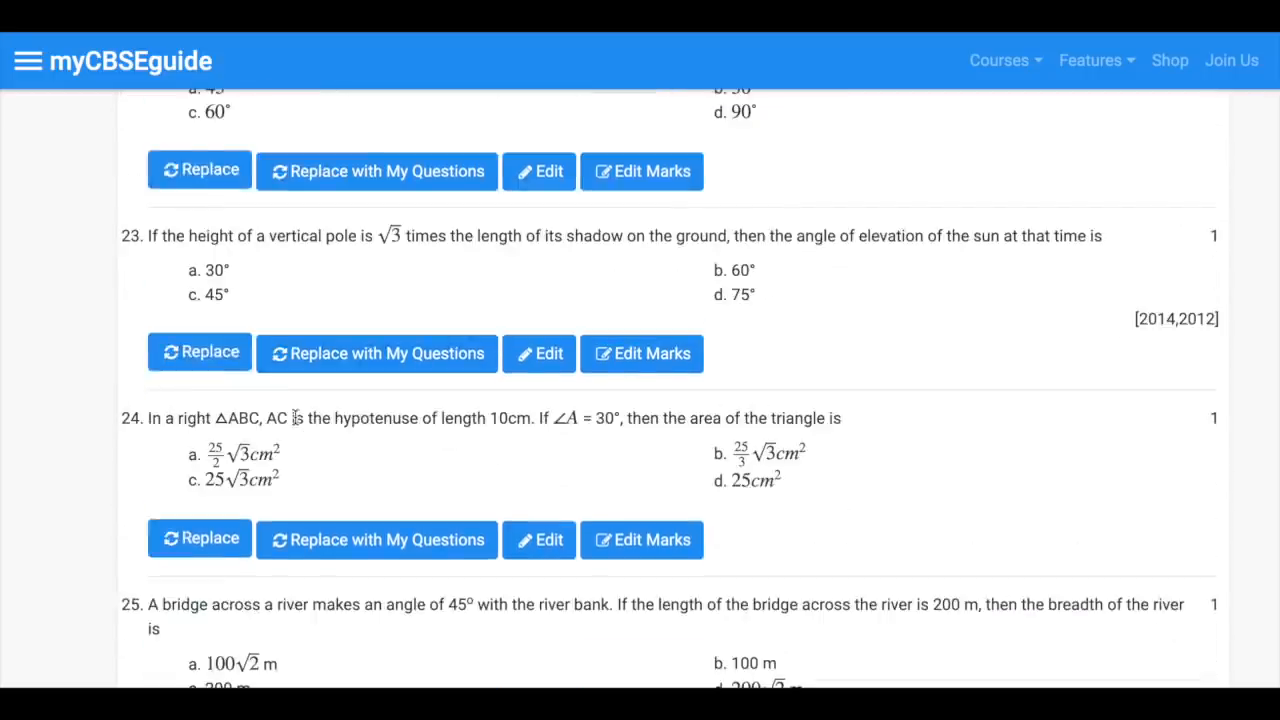
scroll(down, 3)
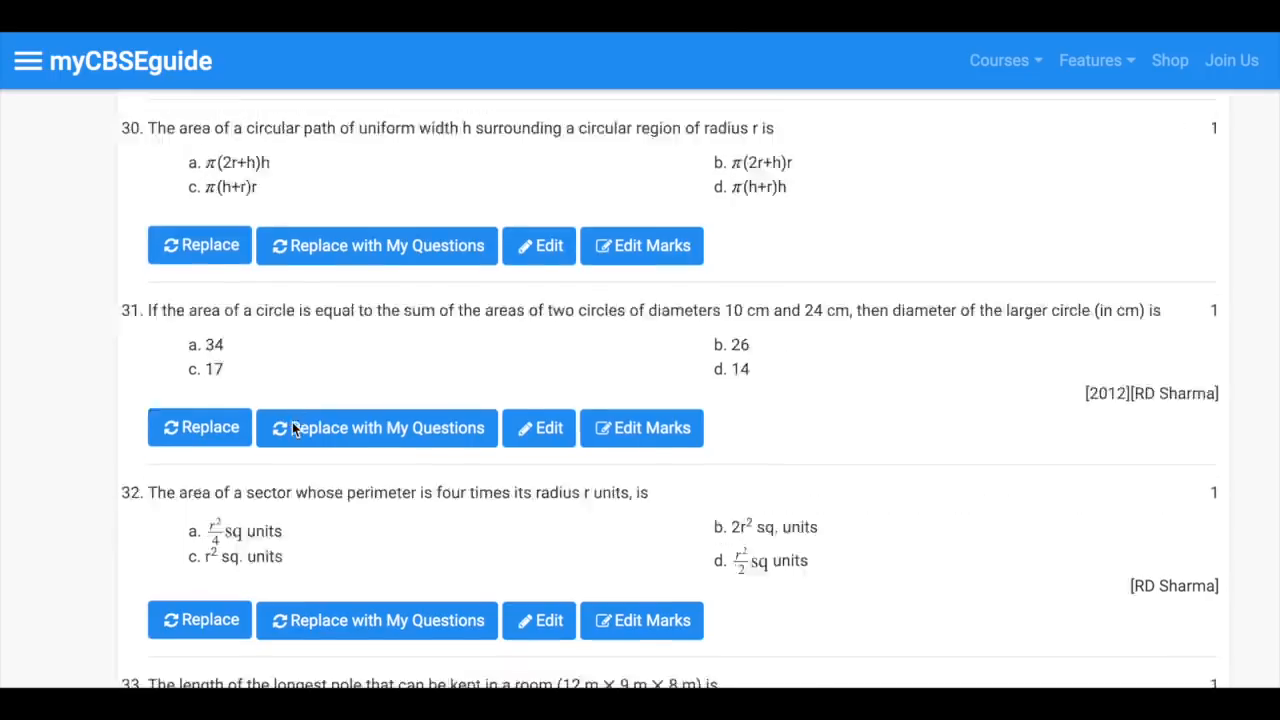
scroll(down, 3)
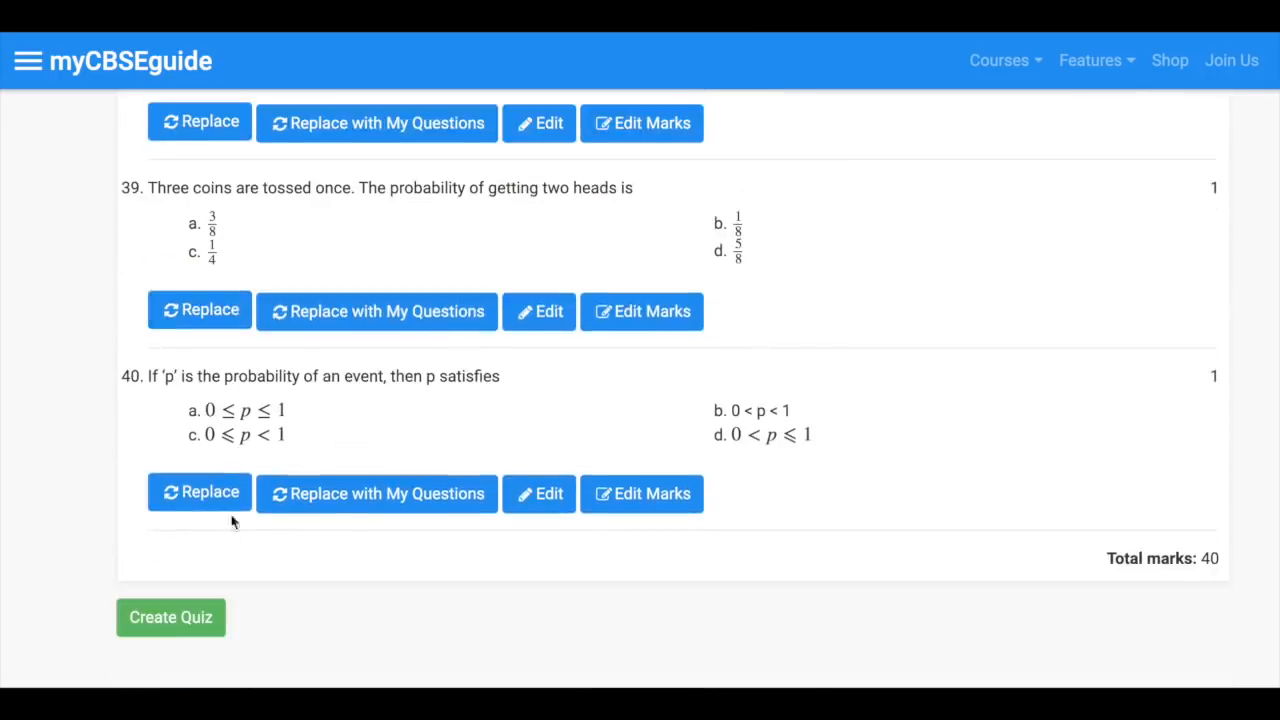
click(170, 616)
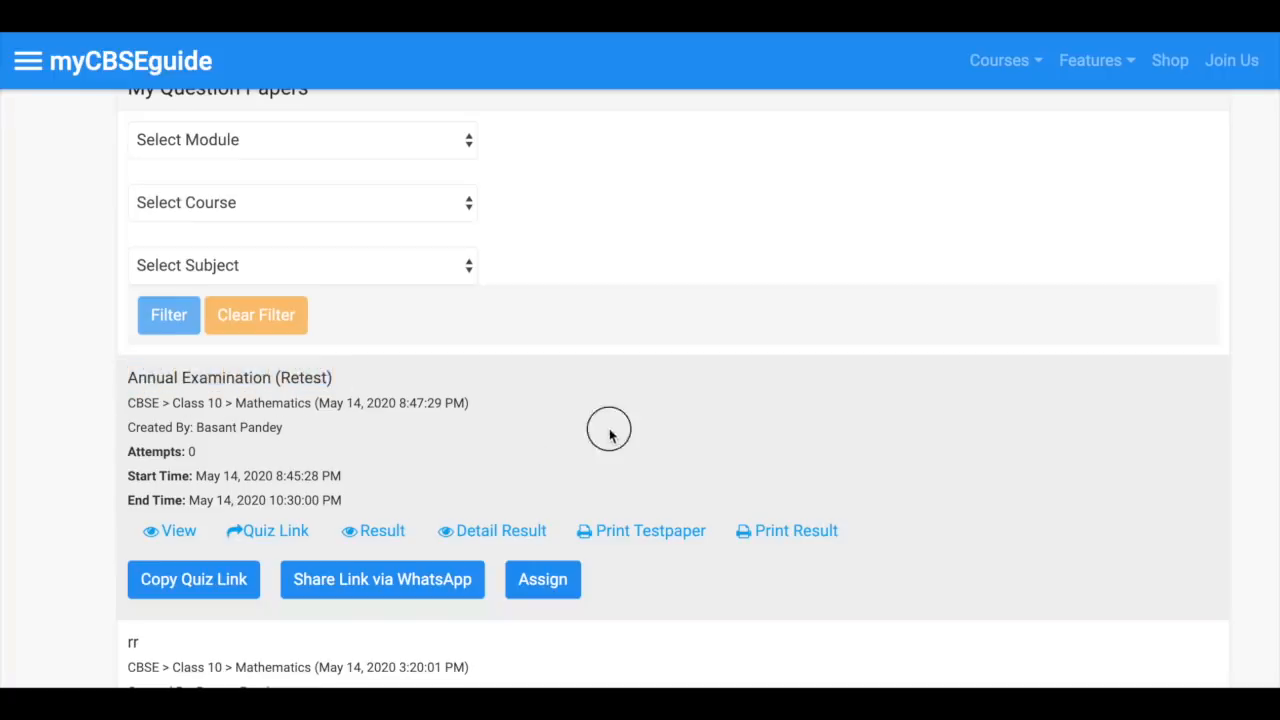
- Open the student quiz link for Annual Examination (Retest)
click(192, 580)
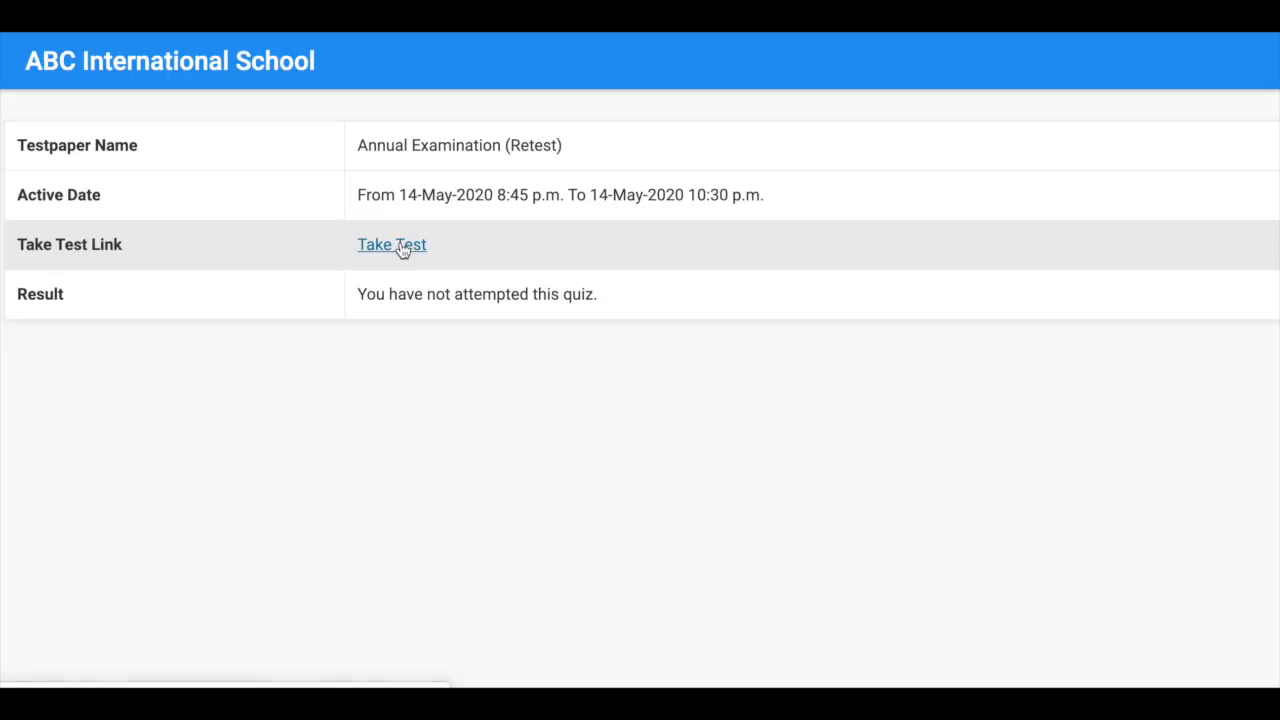
- Take the test, move through questions to question 40 via the Answer Sheet, and submit the attempt
click(392, 244)
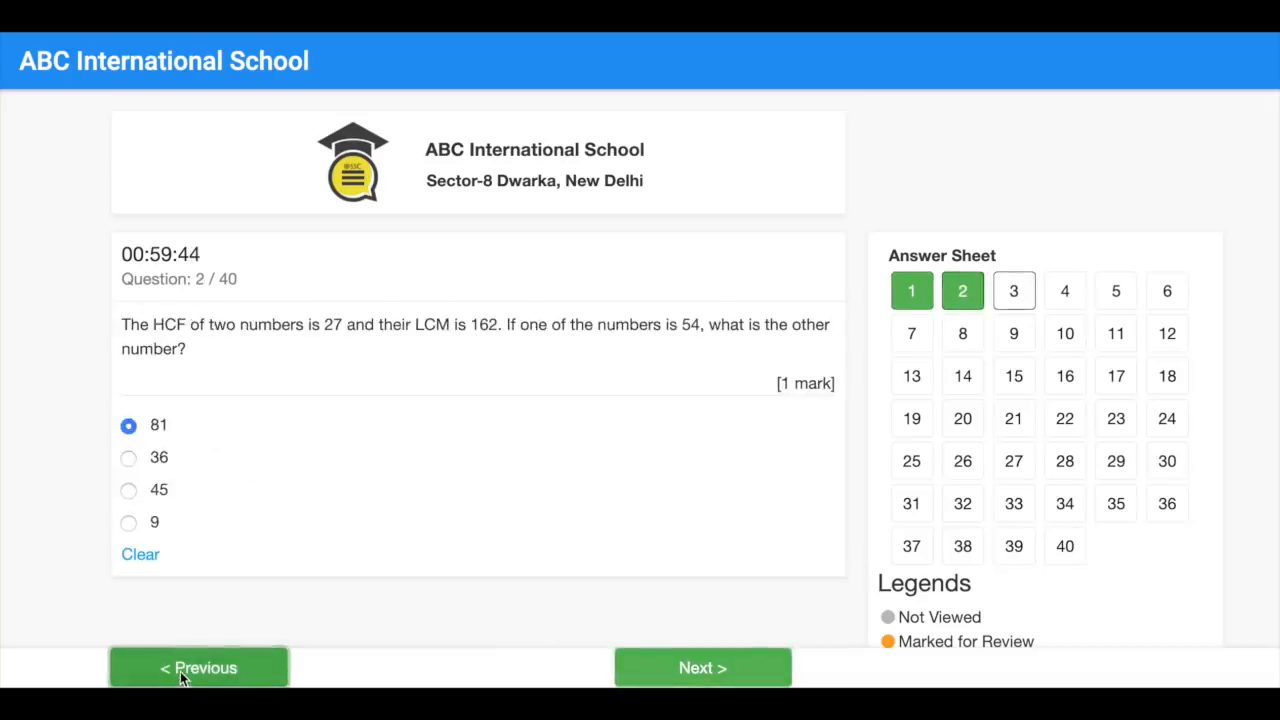
click(702, 668)
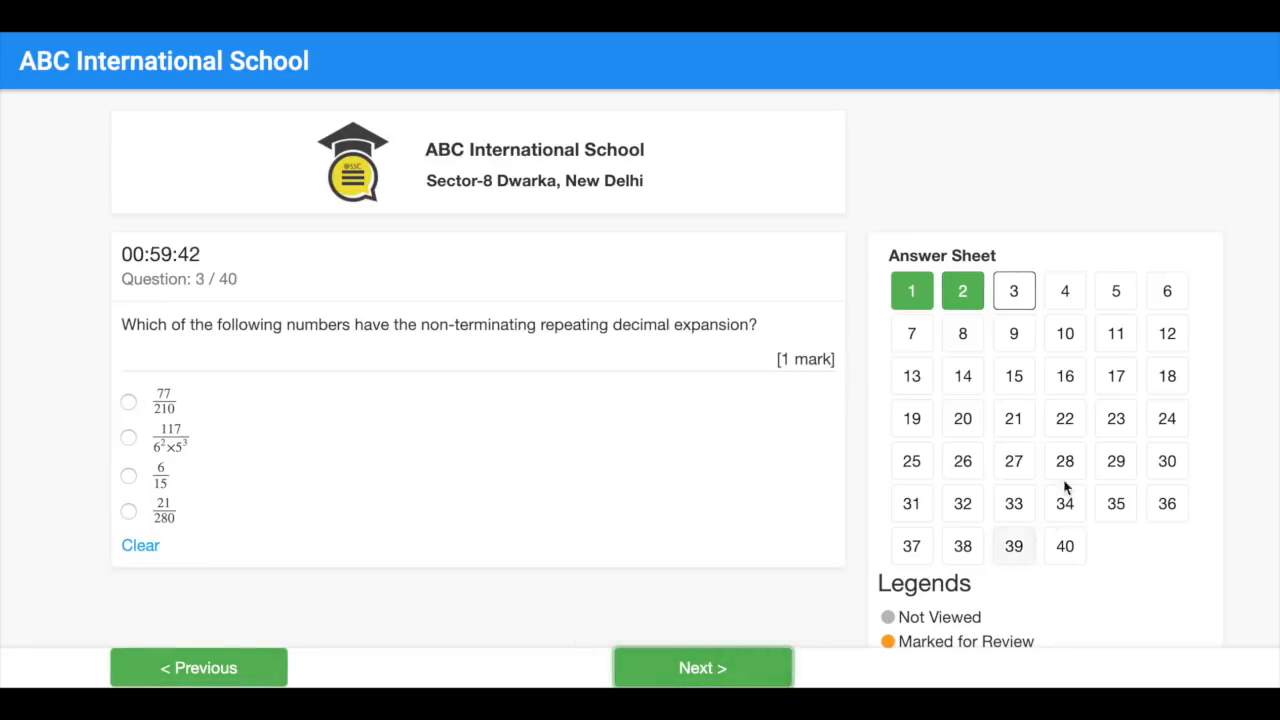
mouse_move(1064, 556)
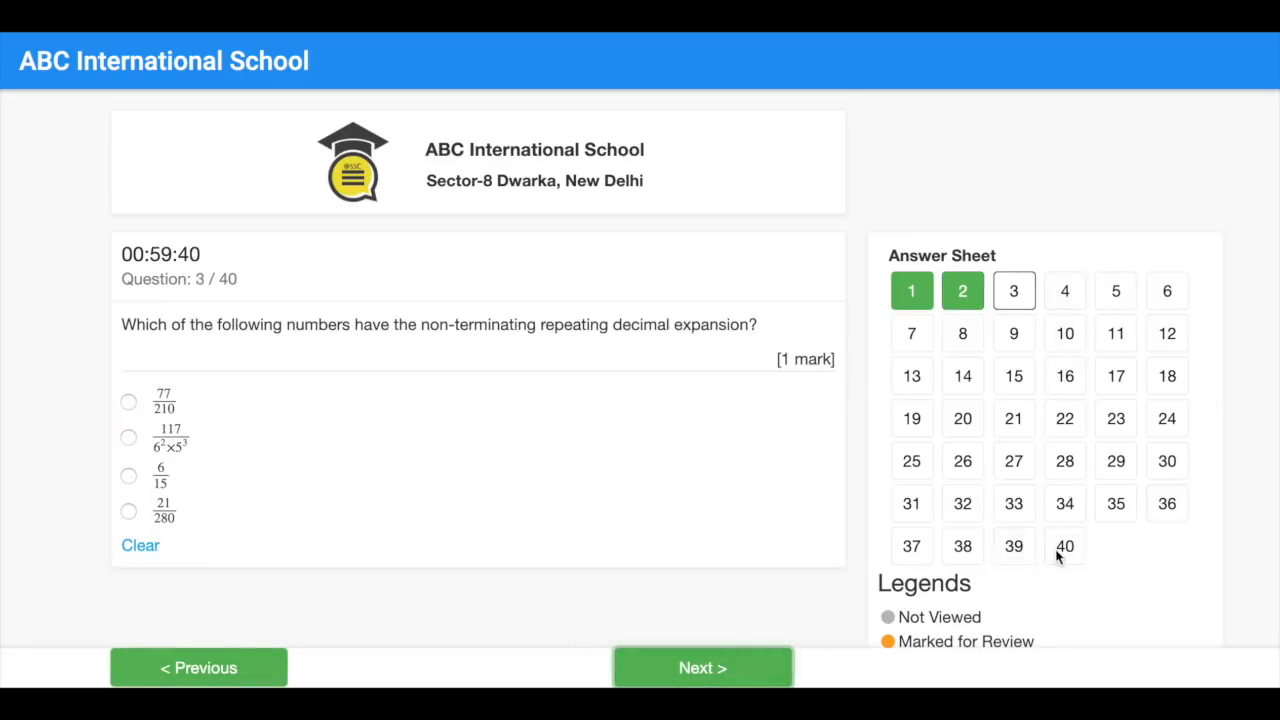
click(1064, 544)
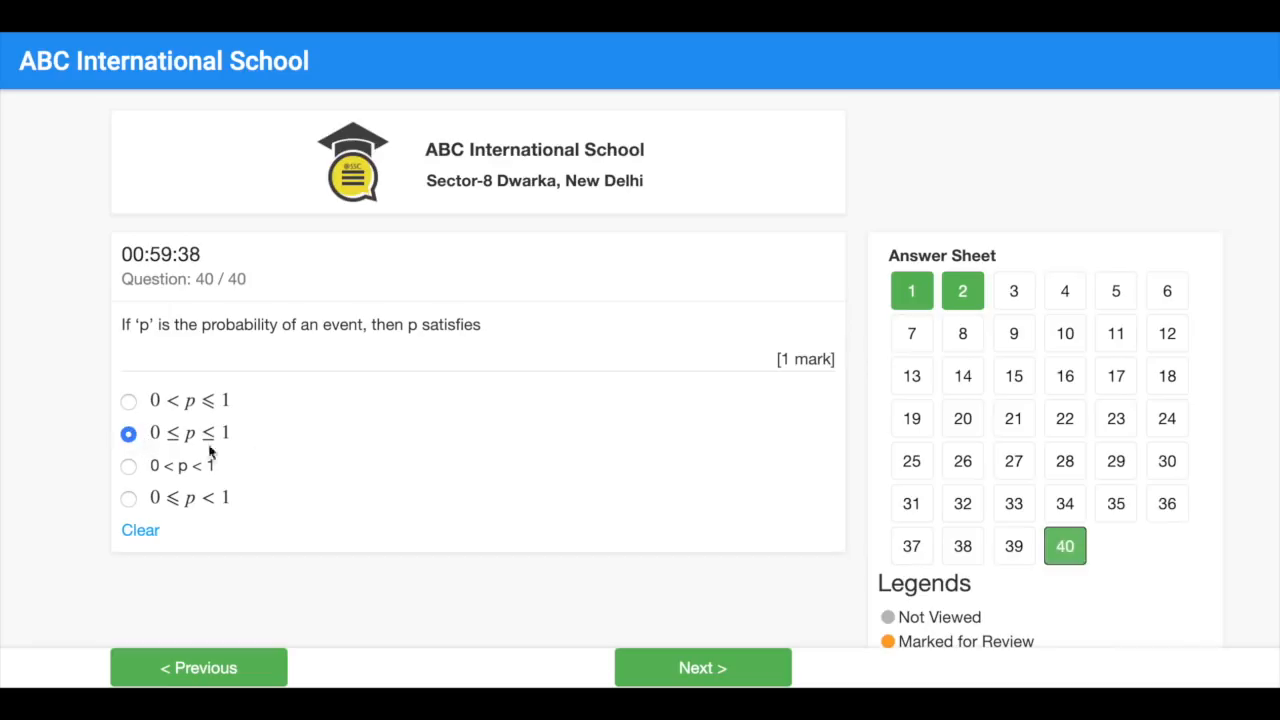
scroll(down, 3)
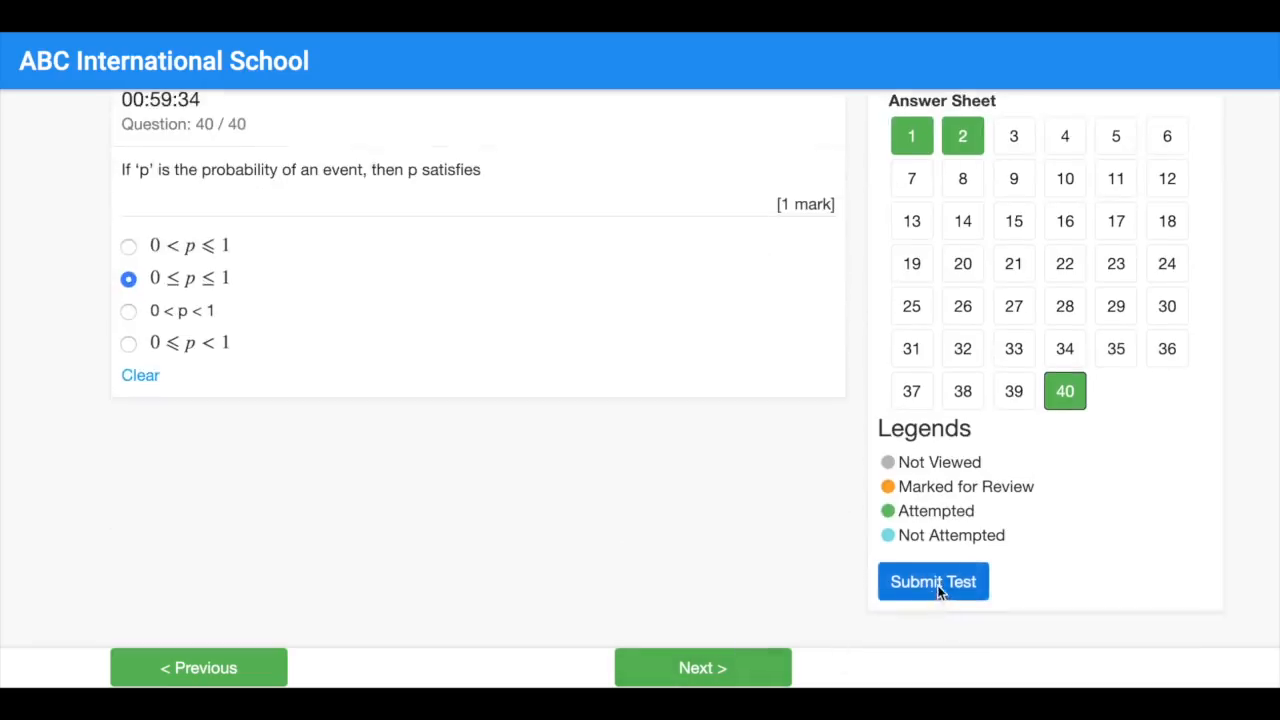
mouse_move(1092, 578)
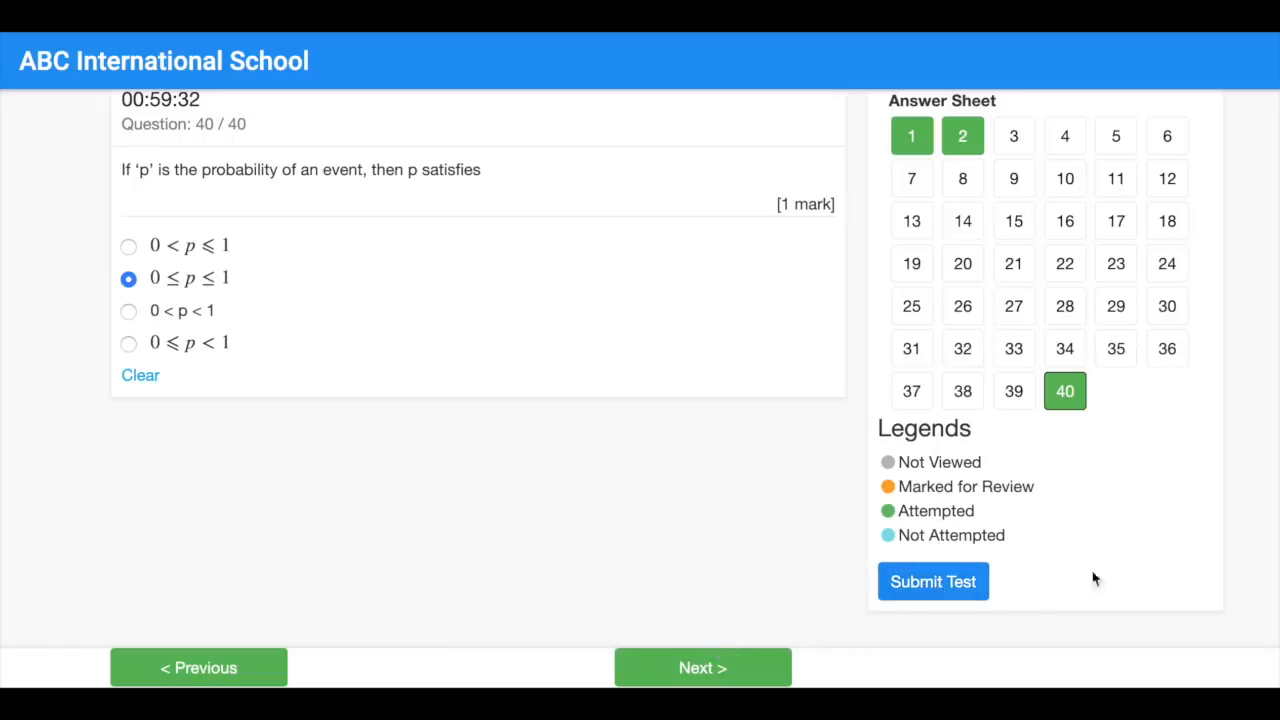
click(932, 580)
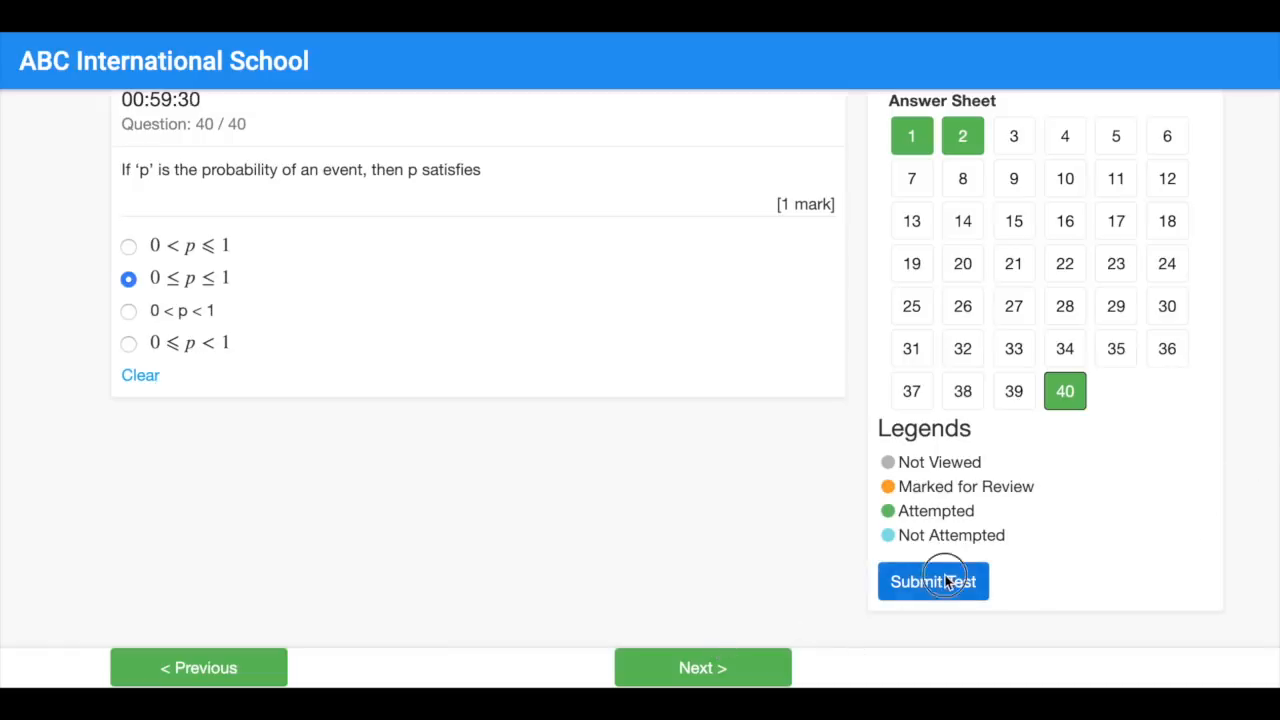
click(932, 580)
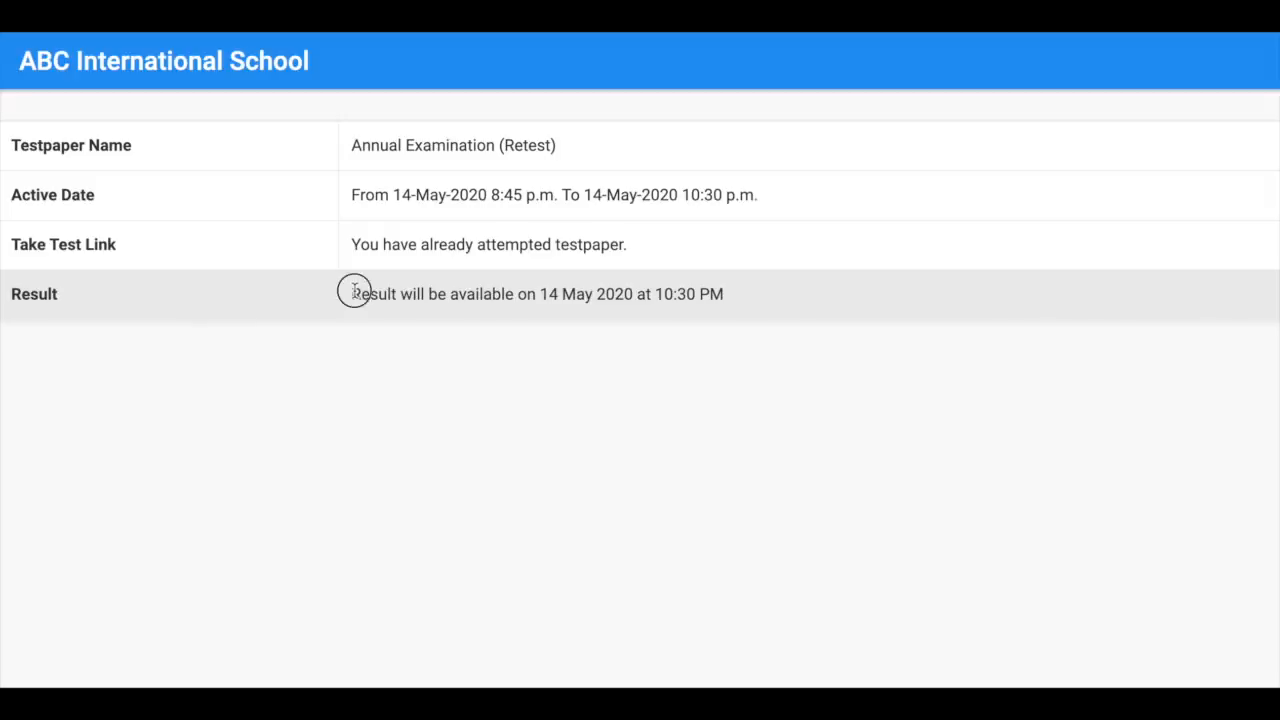
mouse_move(960, 288)
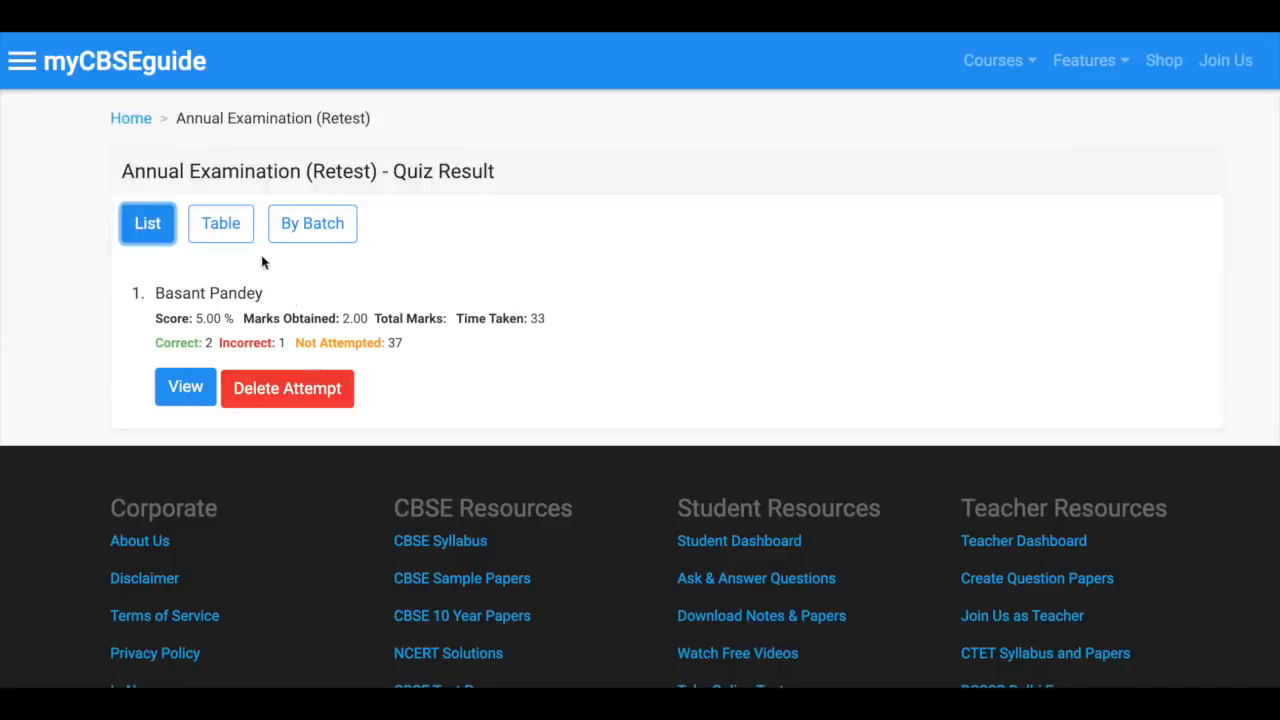
click(220, 224)
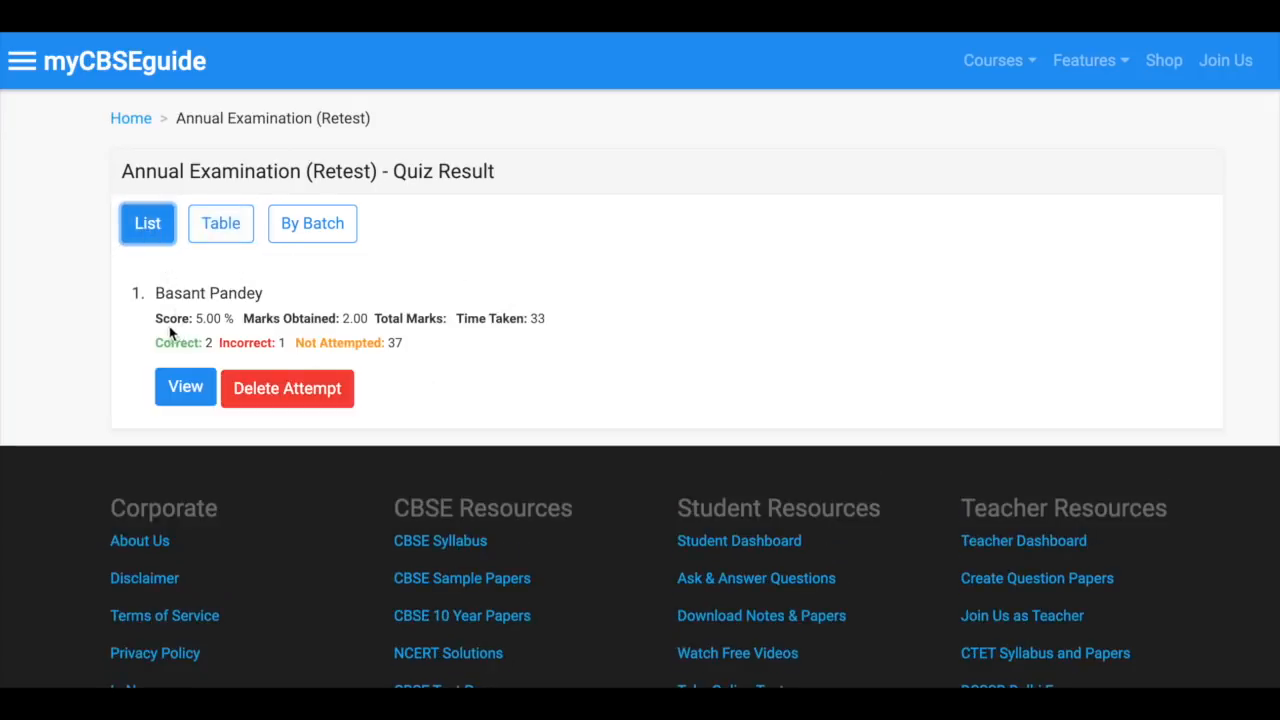
mouse_move(548, 330)
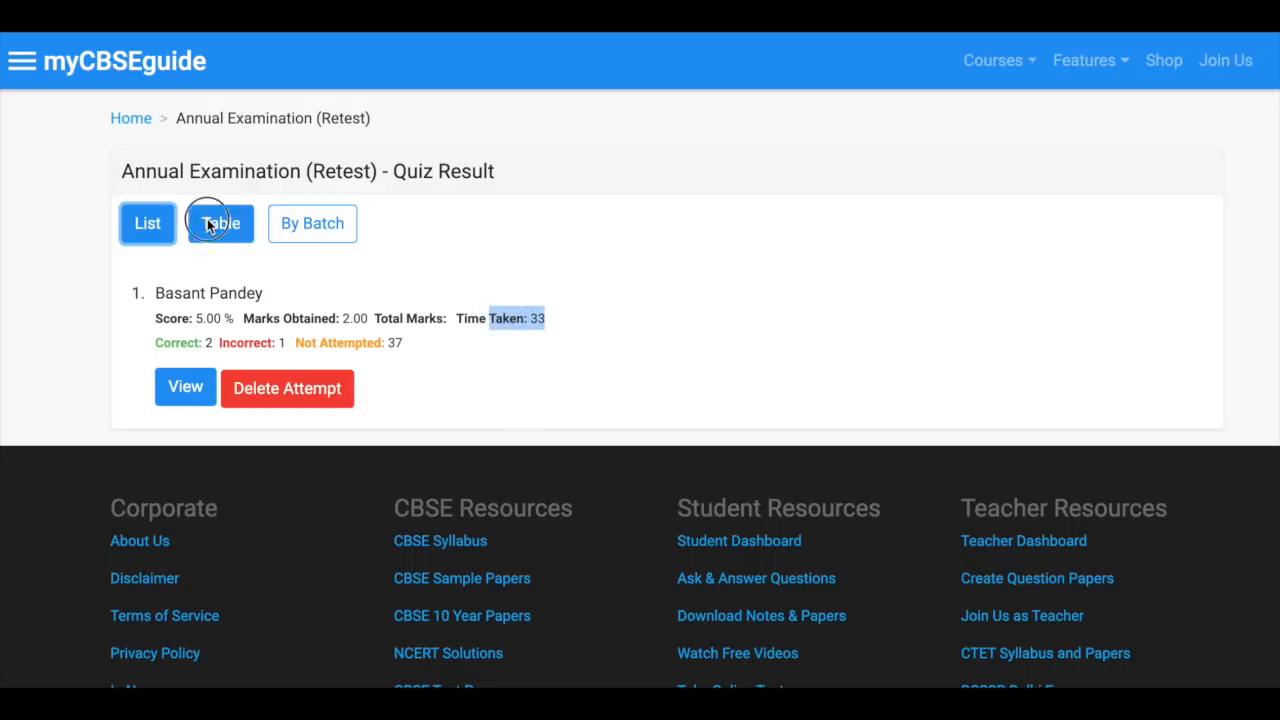
click(220, 224)
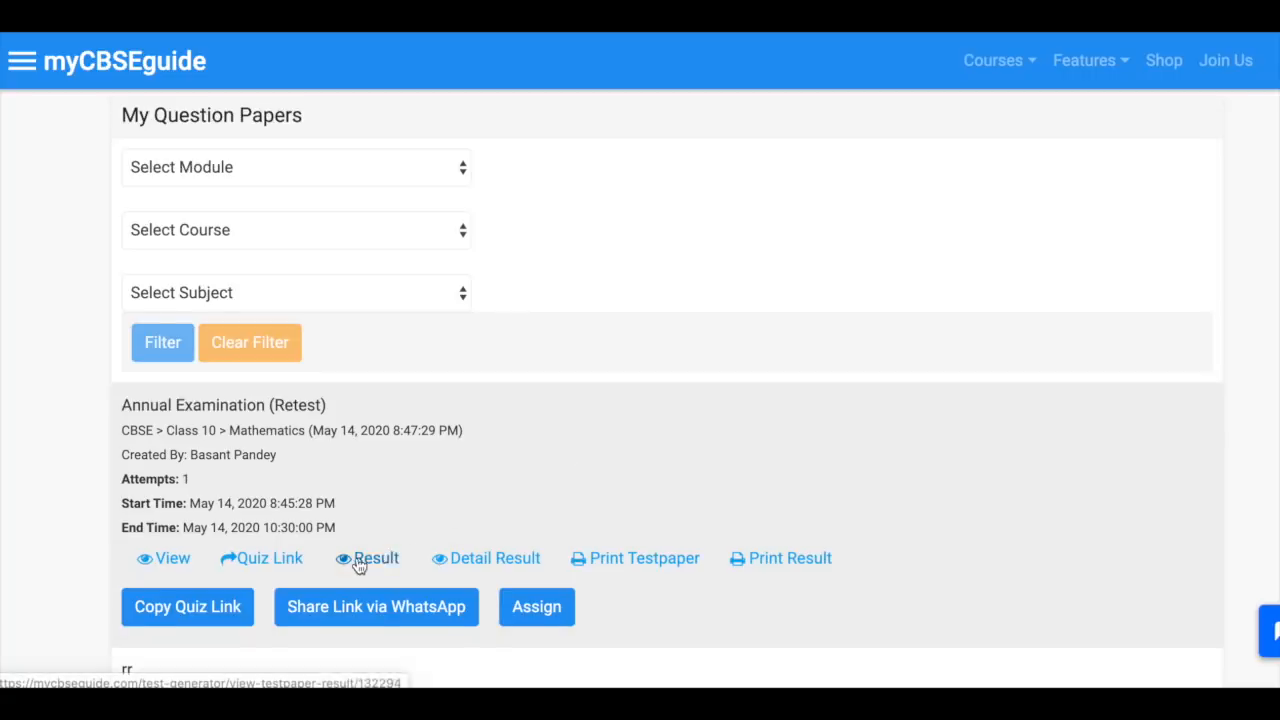
mouse_move(788, 558)
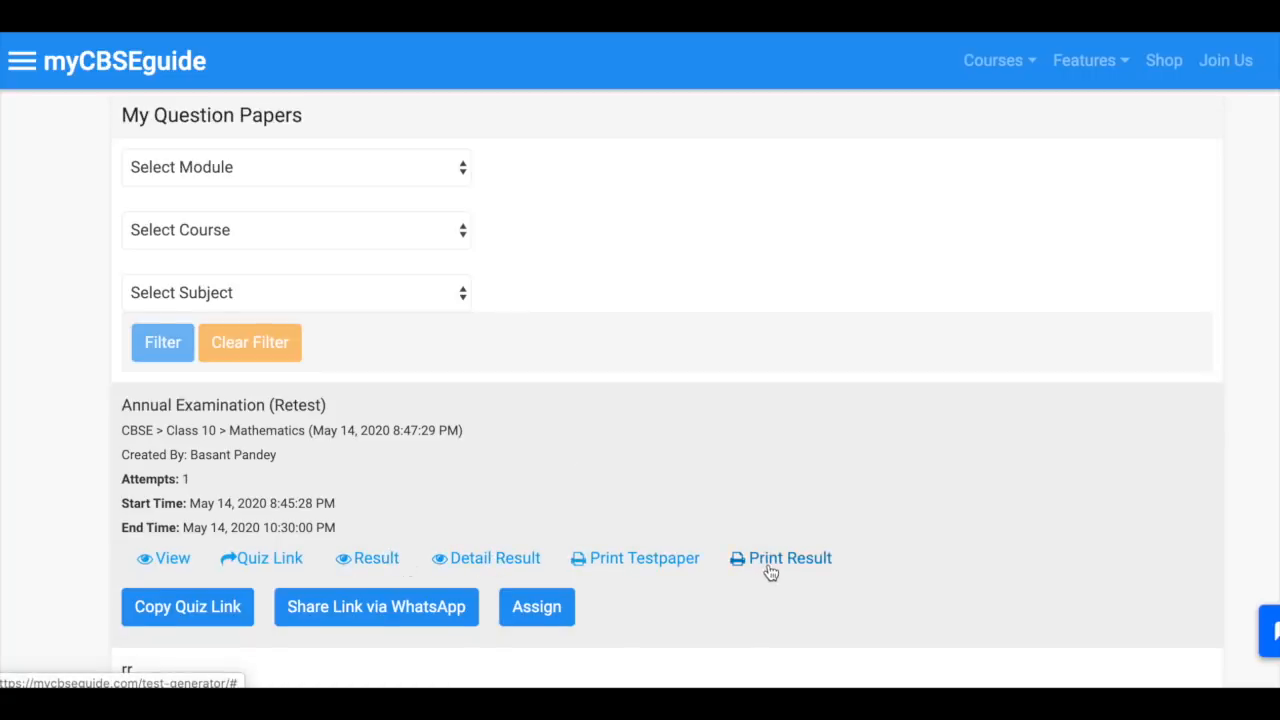
mouse_move(636, 558)
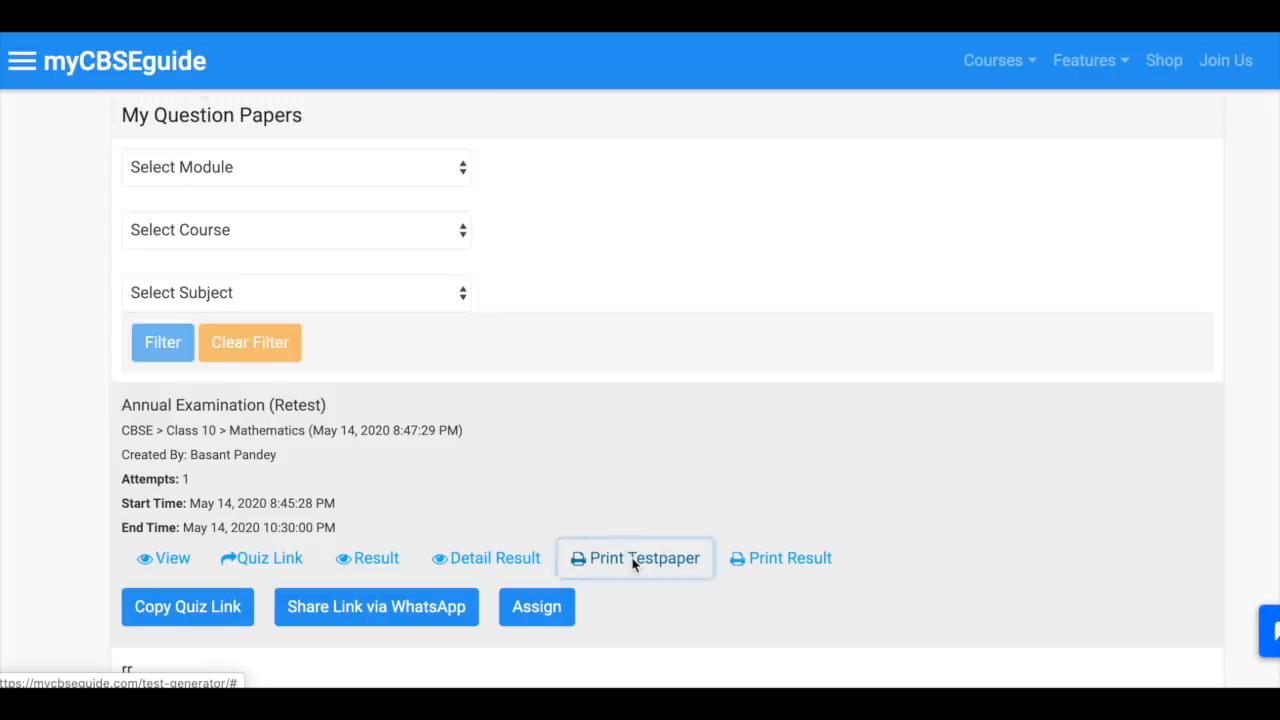
- Preview the printable test paper for Annual Examination (Retest)
click(636, 558)
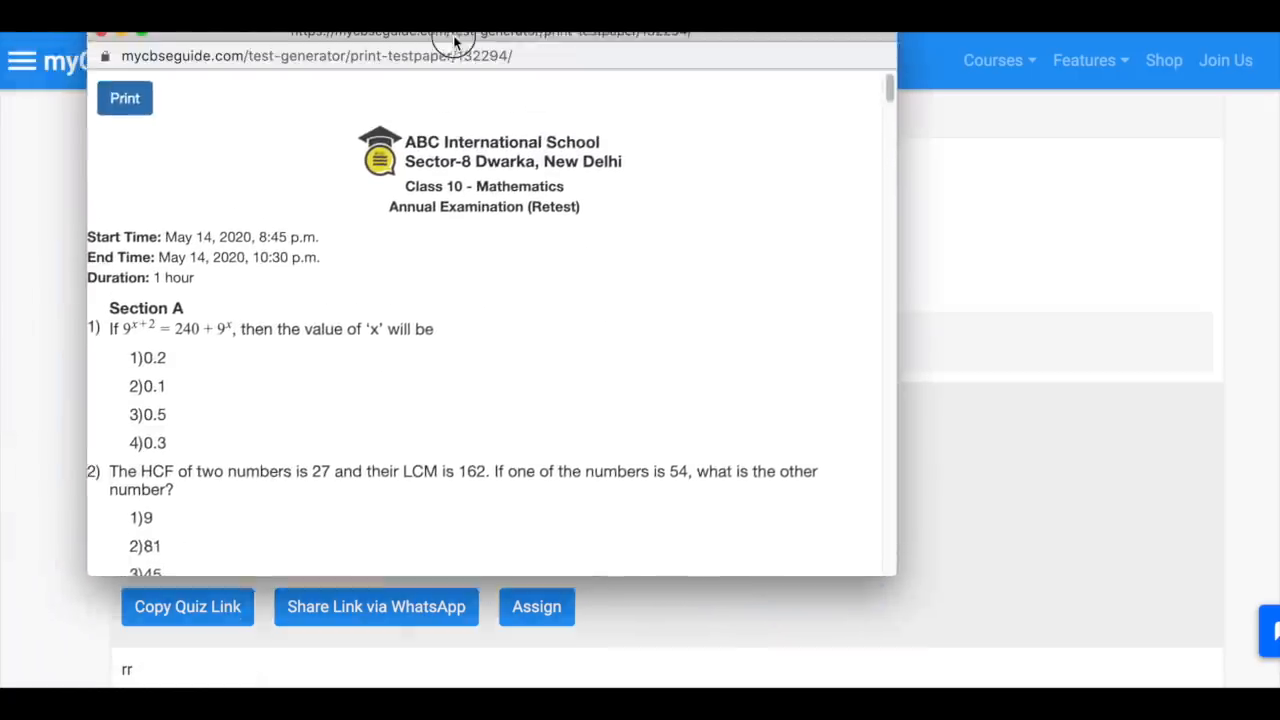
scroll(down, 3)
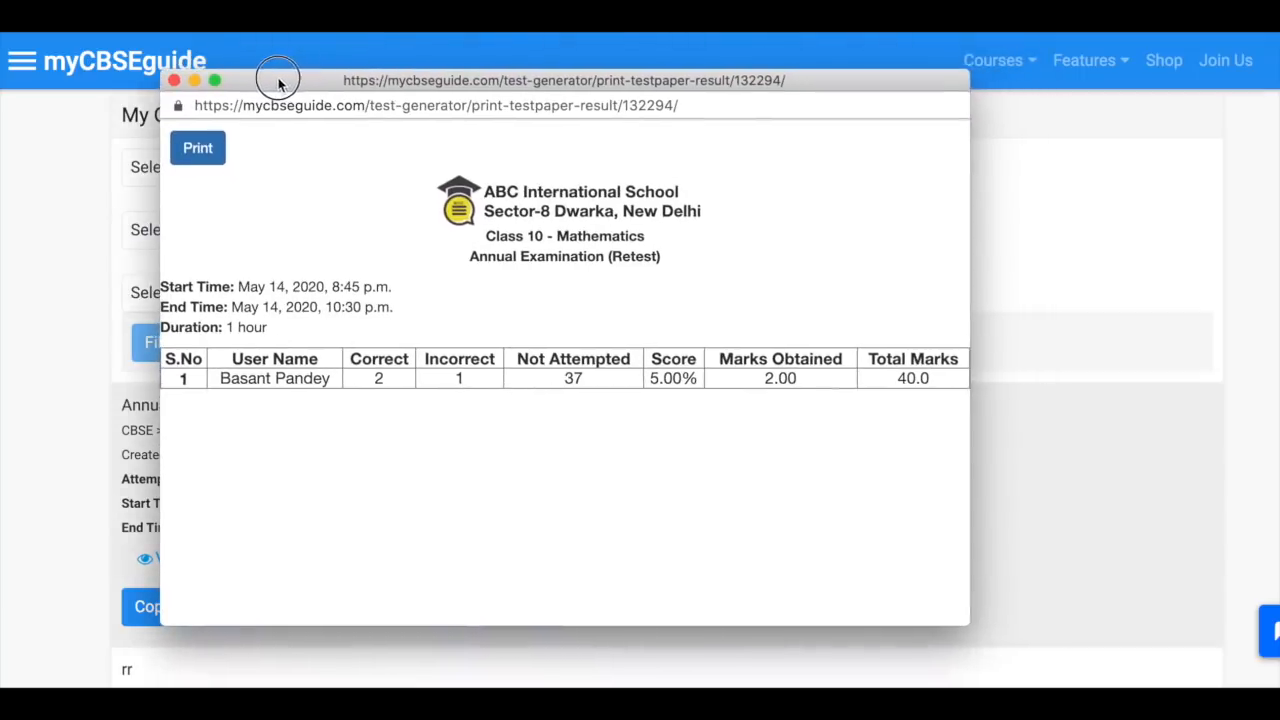
mouse_move(504, 392)
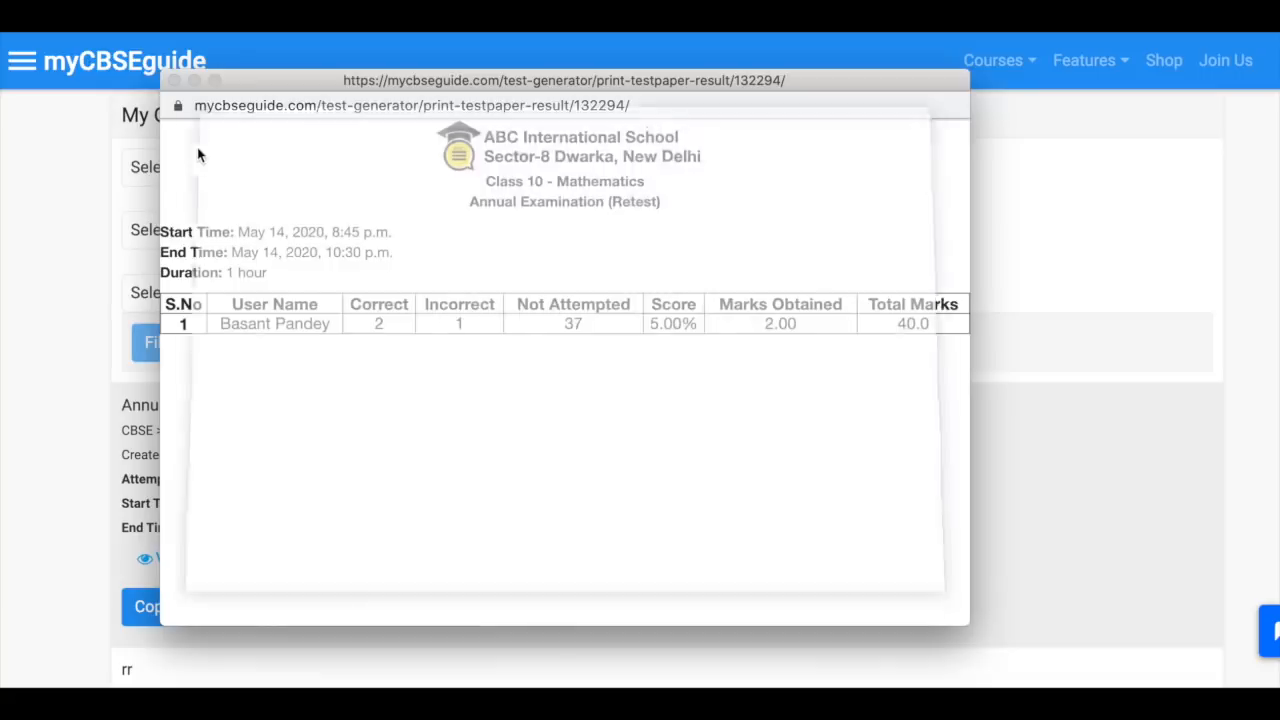
- Bring up print options for the result sheet, cancel printing and close the window
key(ctrl+p)
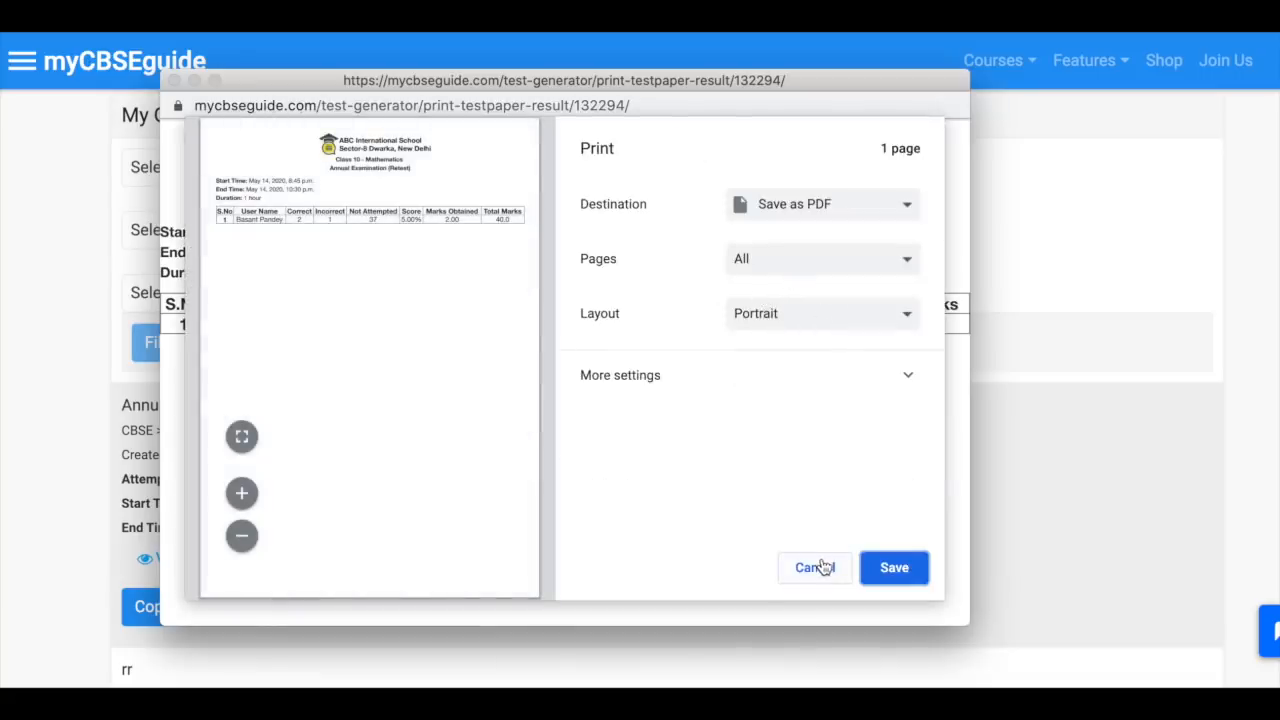
click(814, 568)
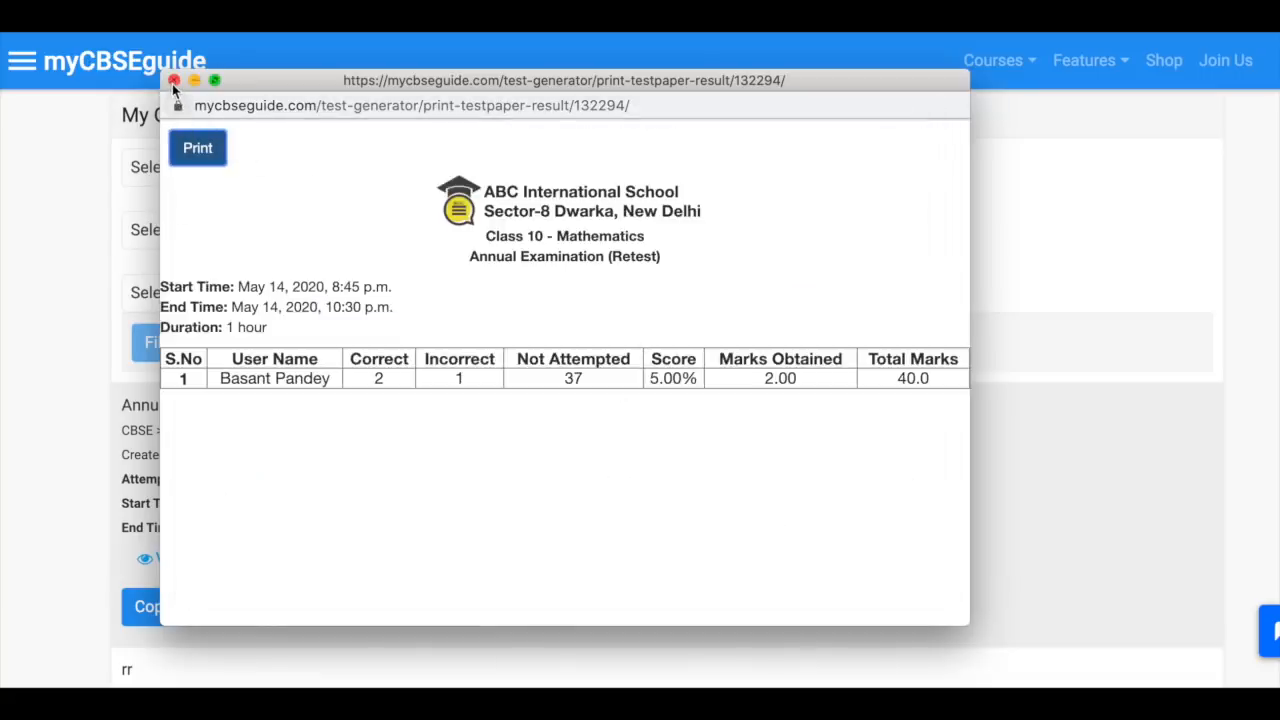
click(174, 80)
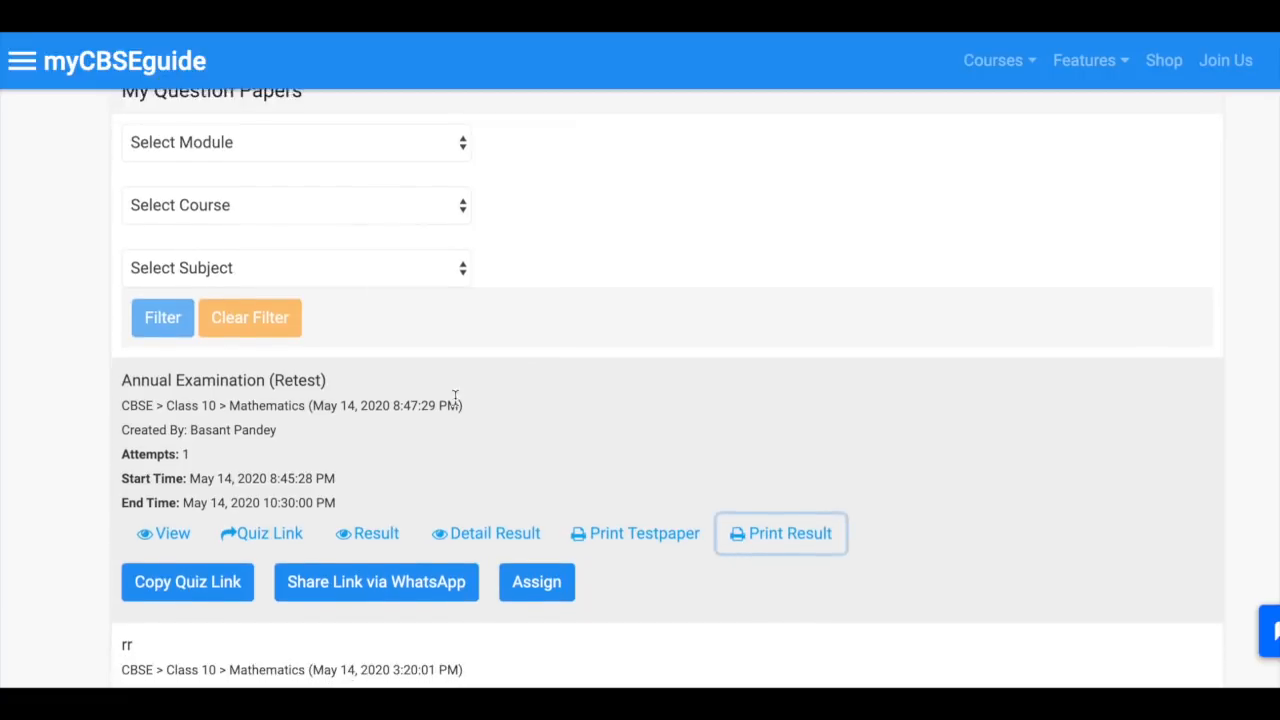
scroll(down, 3)
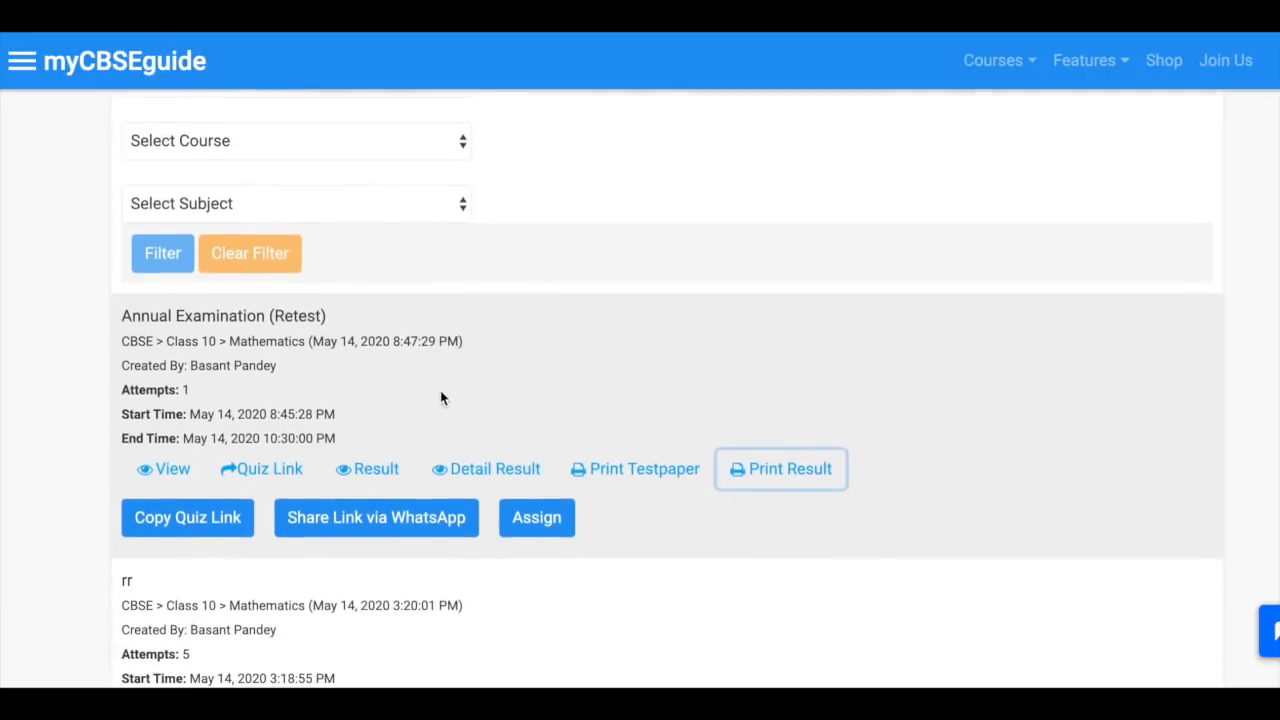